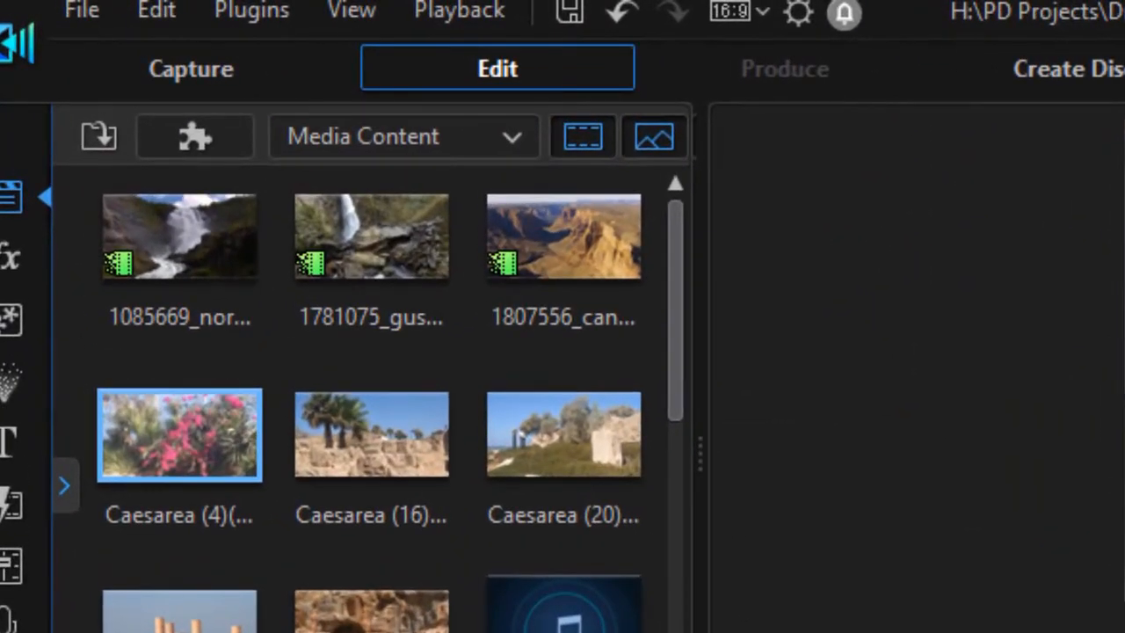
{"action": "mouse_move", "coordinate": [303, 11]}
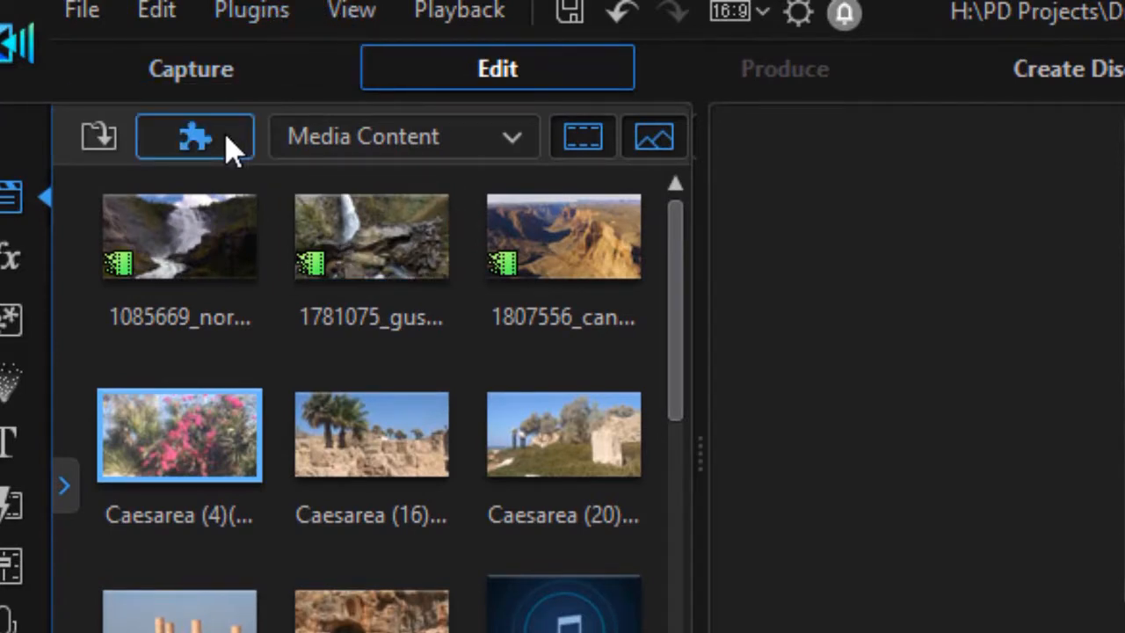
{"action": "mouse_move", "coordinate": [219, 149]}
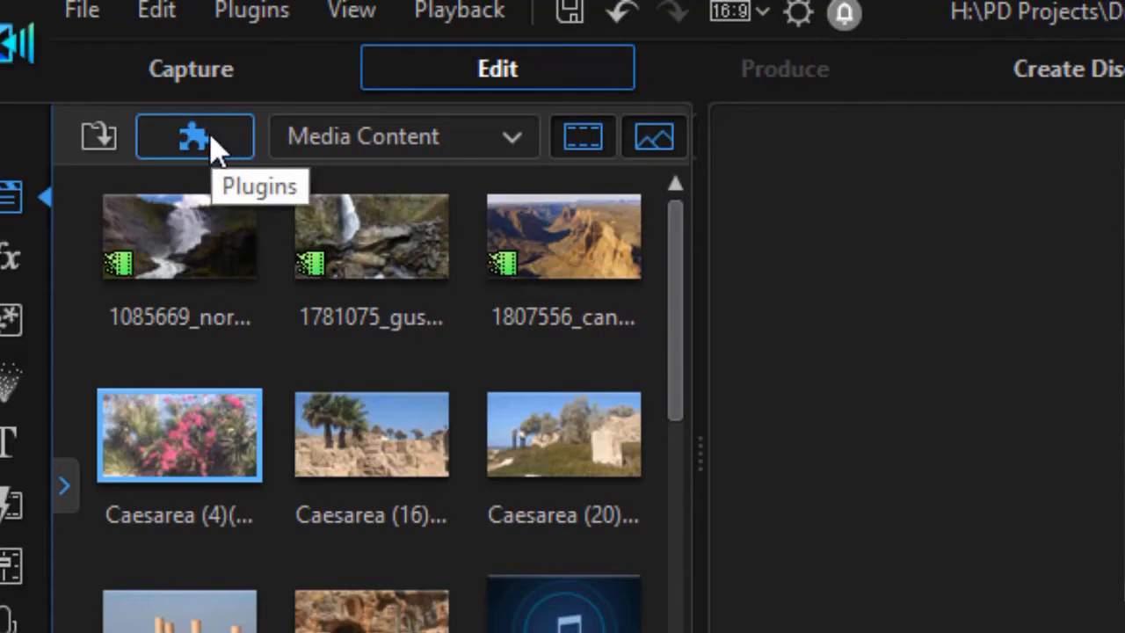
- Launch the Theme Designer from the Plugins list above the media library
{"action": "left_click", "coordinate": [194, 136]}
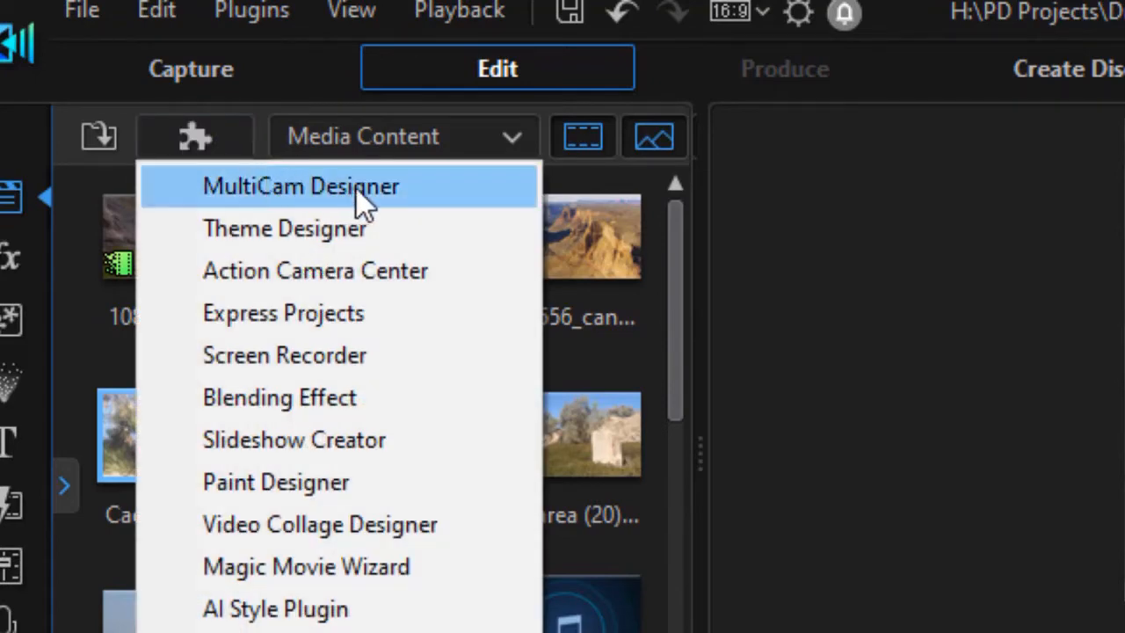
{"action": "mouse_move", "coordinate": [438, 241]}
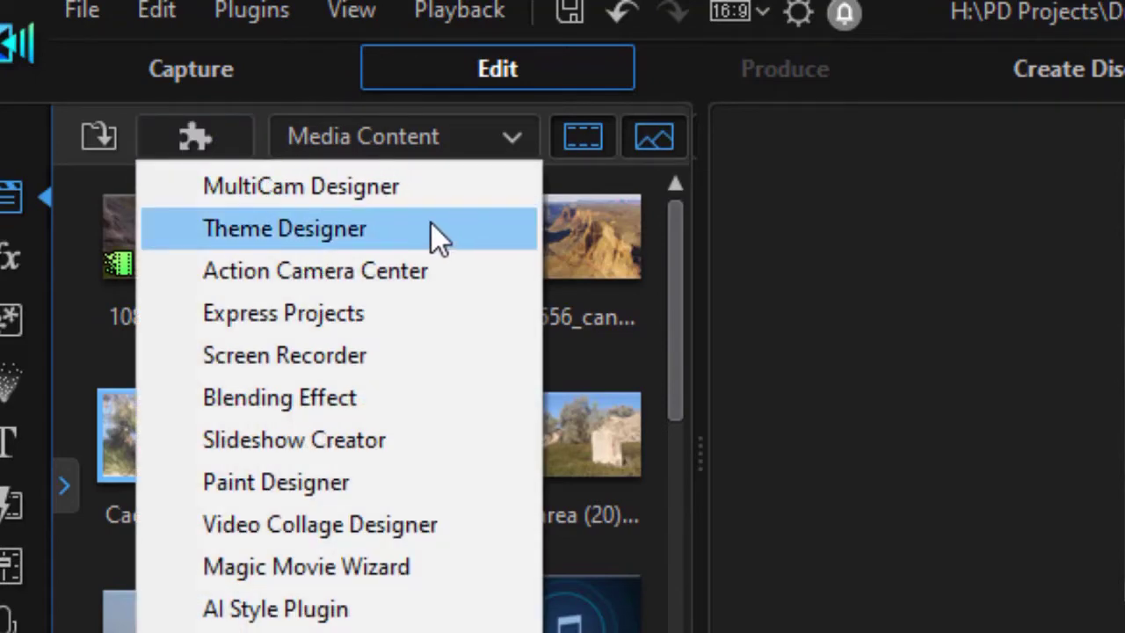
{"action": "left_click", "coordinate": [284, 228]}
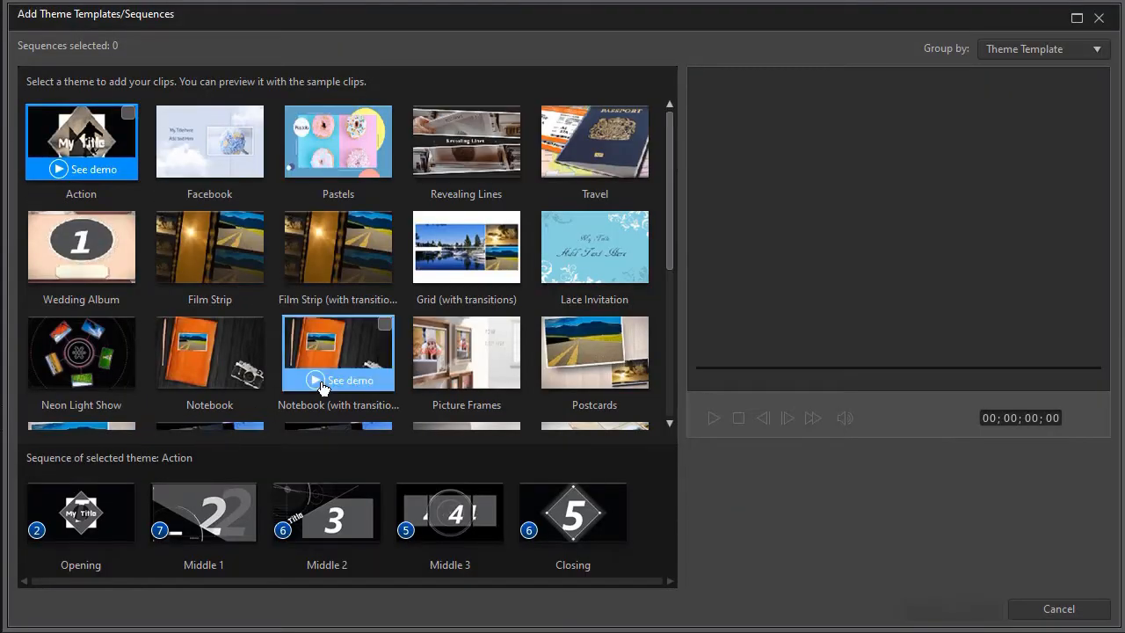
{"action": "mouse_move", "coordinate": [294, 227]}
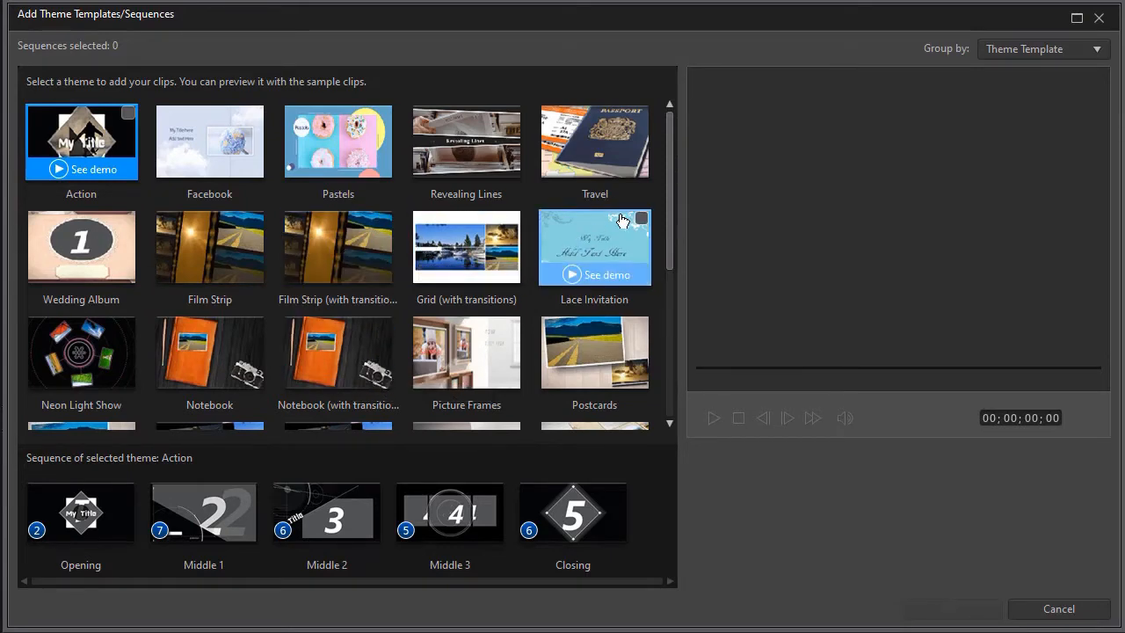
- Scroll the template list and pick the Postcards (with transitions) theme
{"action": "scroll", "scroll_direction": "down", "scroll_amount": 3}
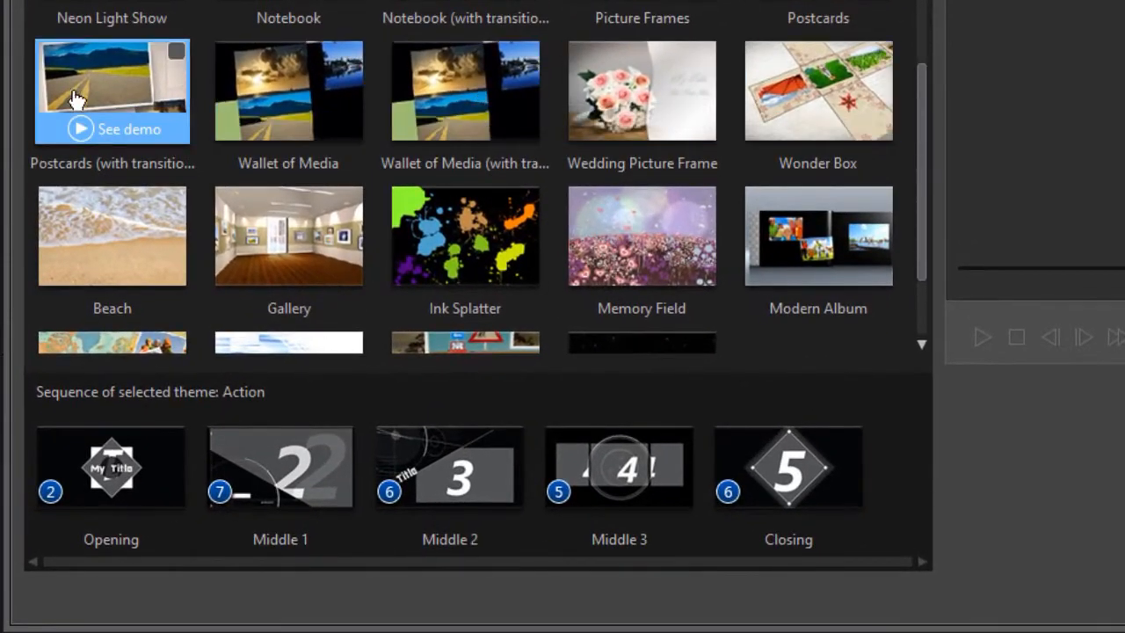
{"action": "mouse_move", "coordinate": [87, 81]}
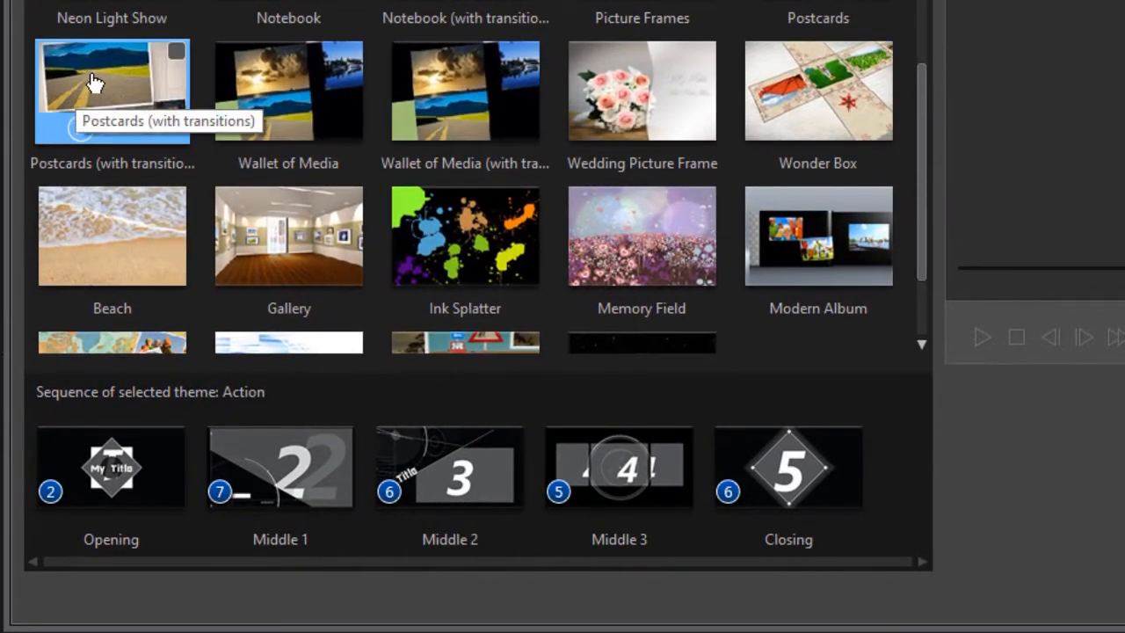
{"action": "left_click", "coordinate": [97, 77]}
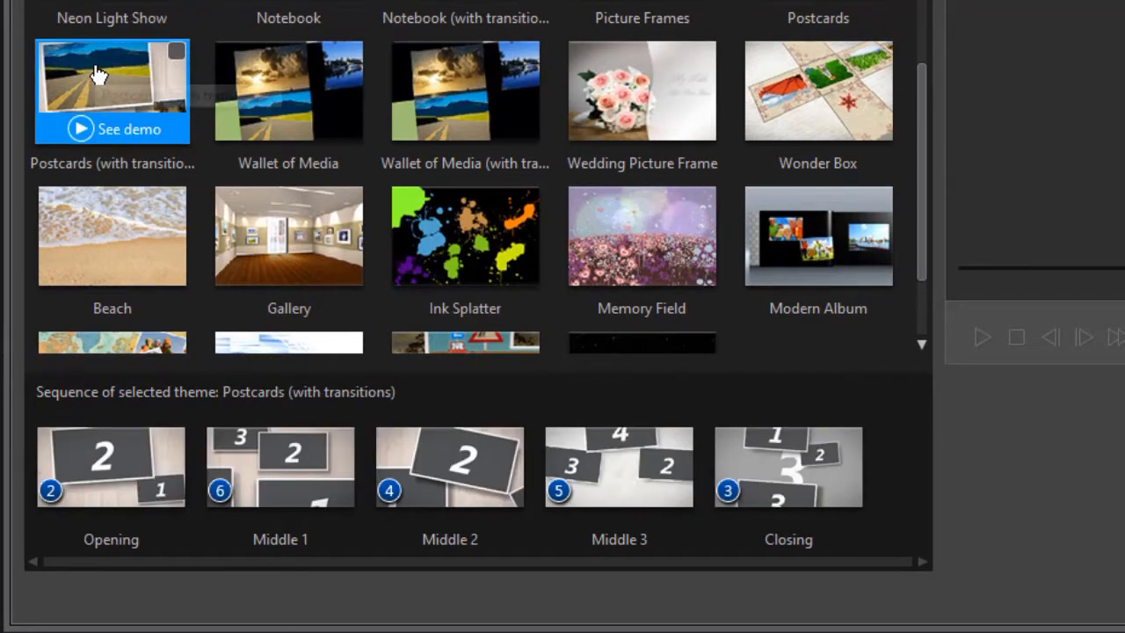
- Tick the Opening, Middle 1 and Closing sequences, leaving three selected, and confirm with OK
{"action": "left_click", "coordinate": [110, 469]}
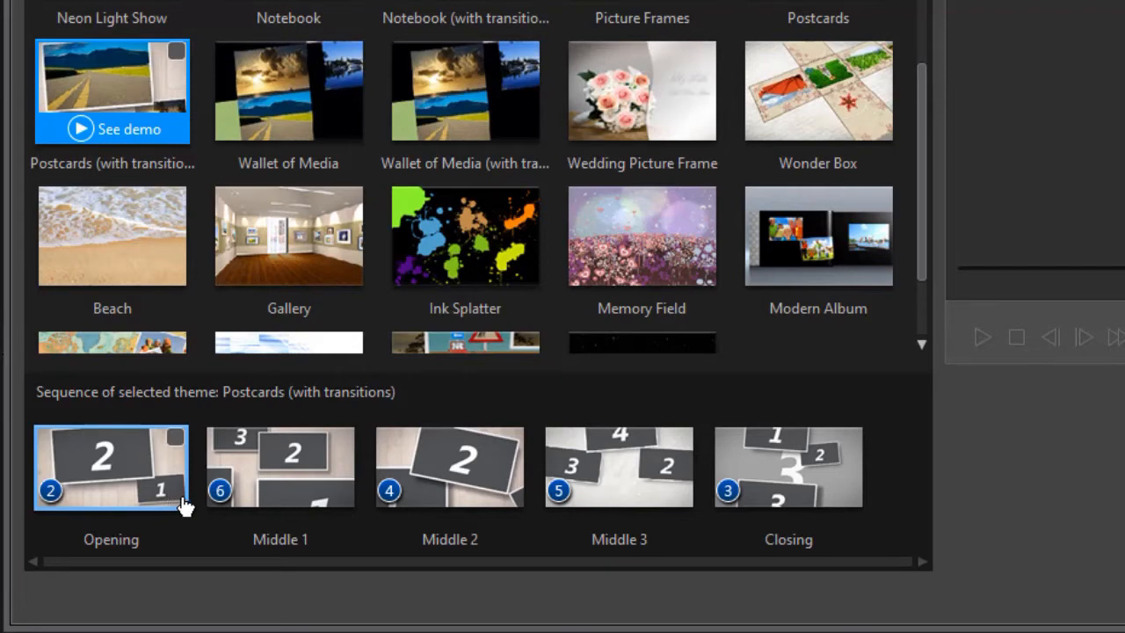
{"action": "left_click", "coordinate": [279, 467]}
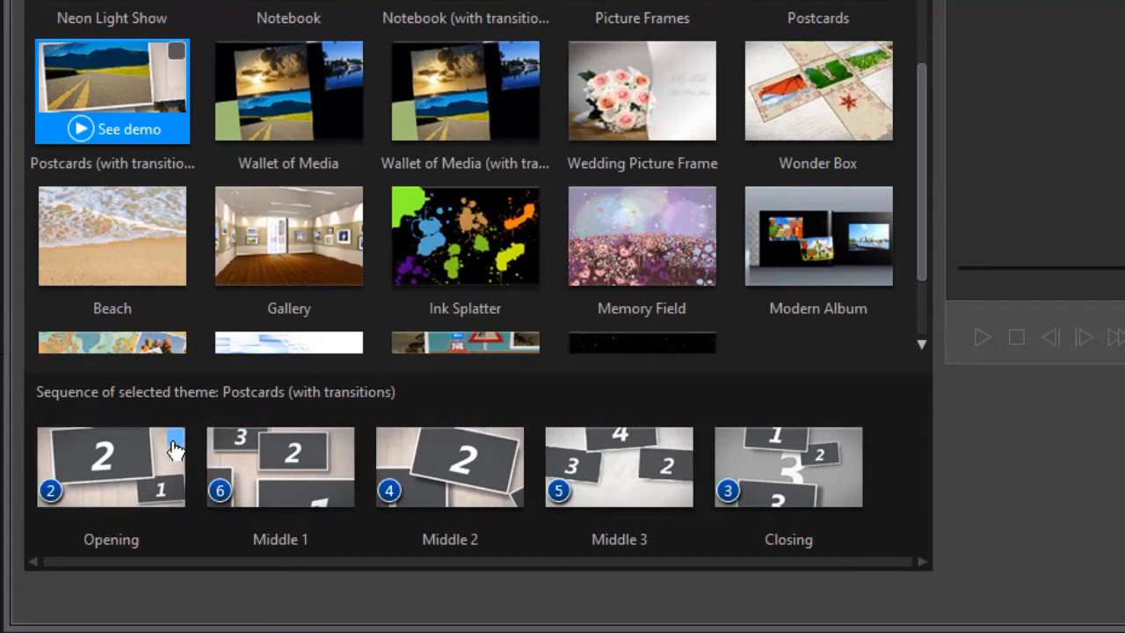
{"action": "left_click", "coordinate": [450, 467]}
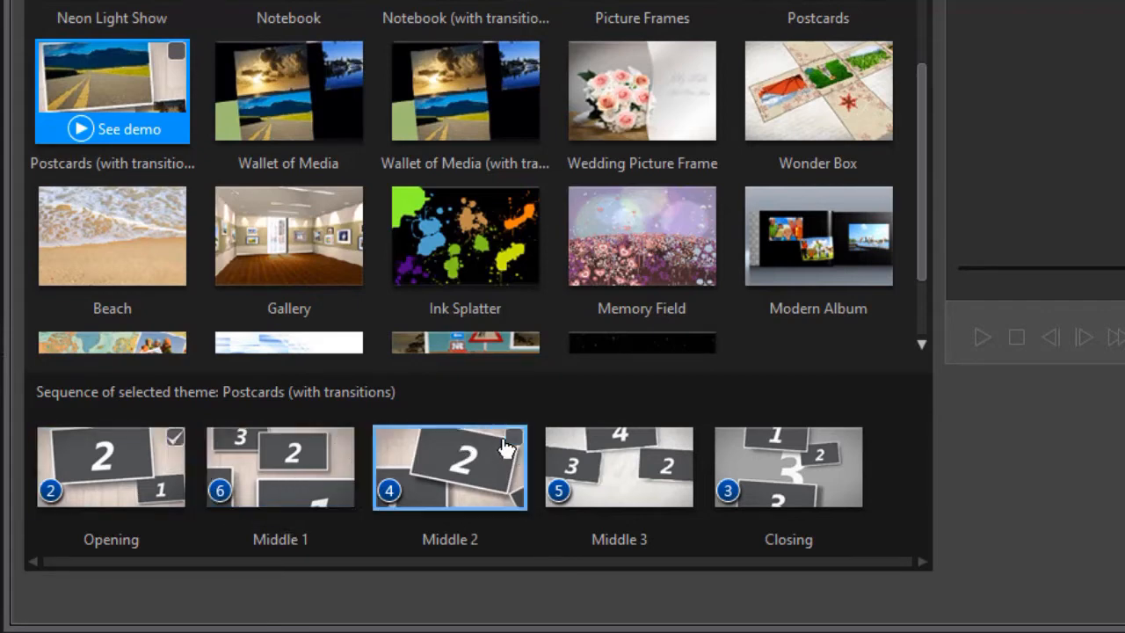
{"action": "left_click", "coordinate": [280, 467]}
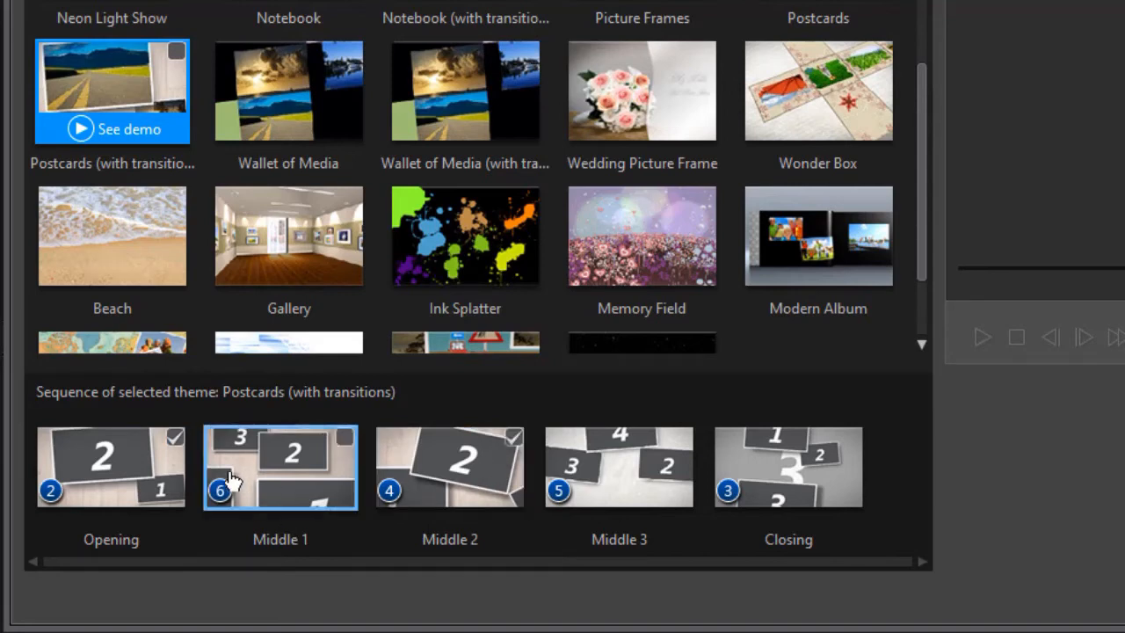
{"action": "mouse_move", "coordinate": [176, 64]}
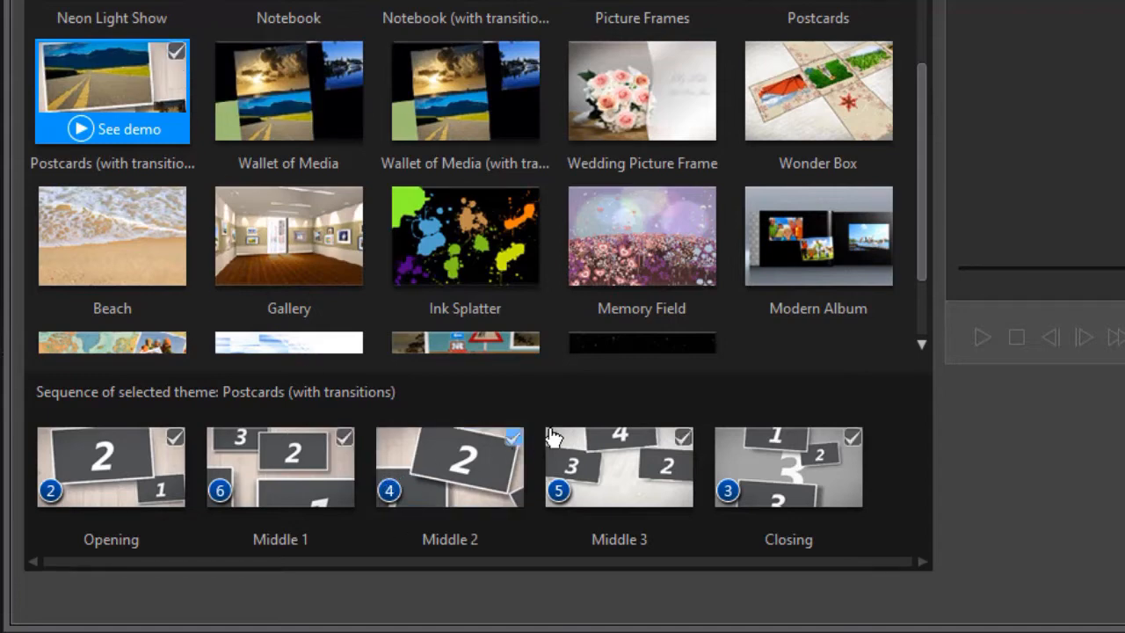
{"action": "left_click", "coordinate": [618, 466]}
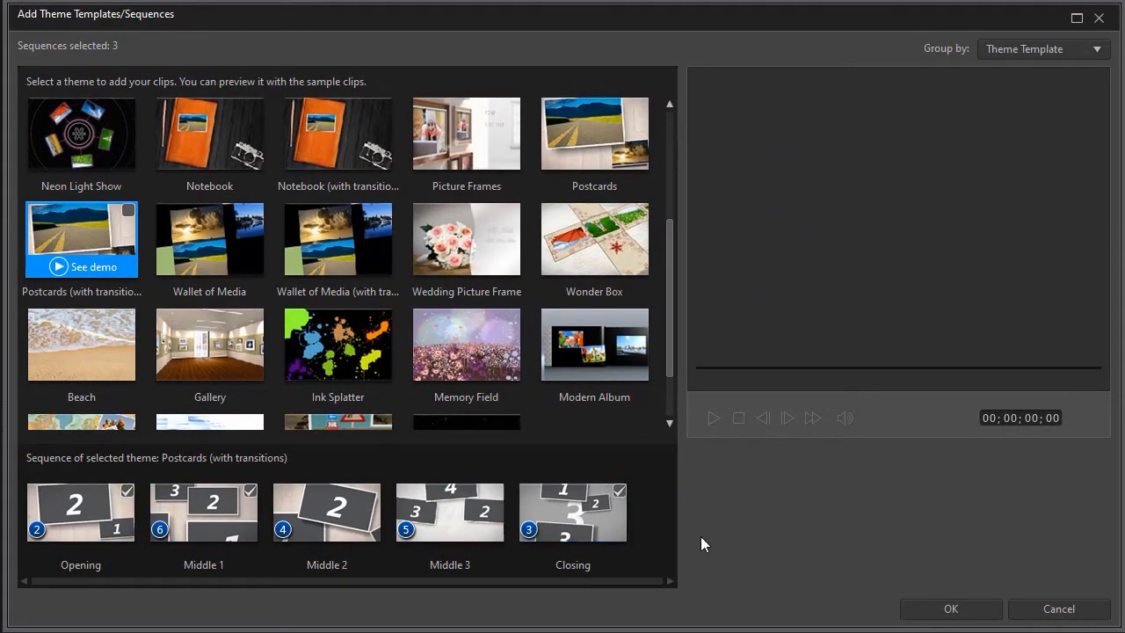
{"action": "mouse_move", "coordinate": [916, 557]}
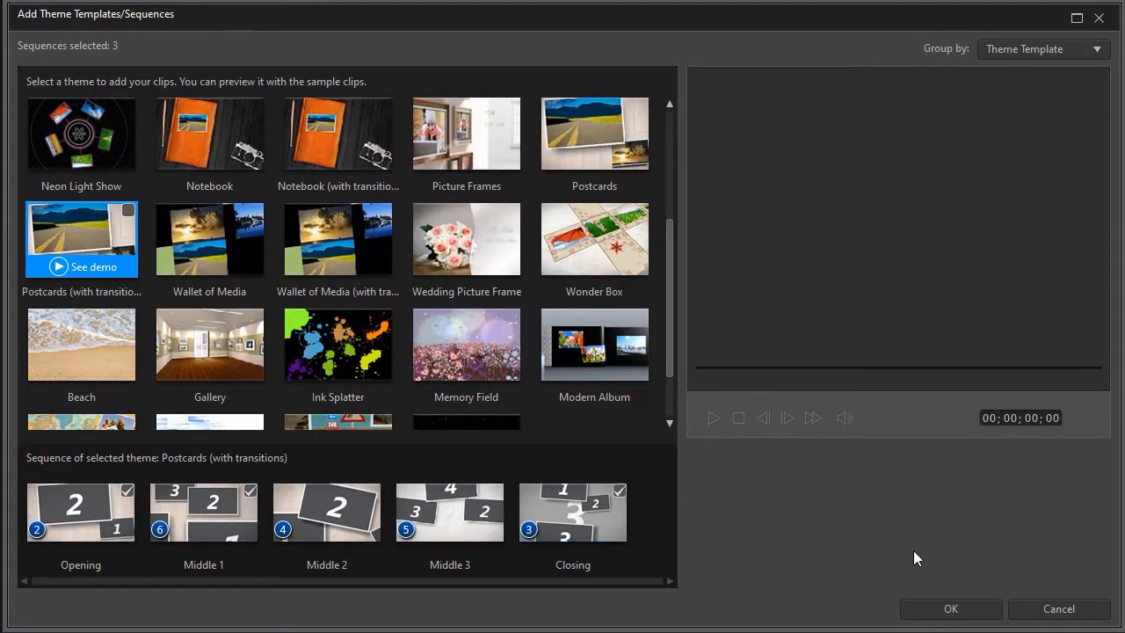
{"action": "left_click", "coordinate": [951, 608]}
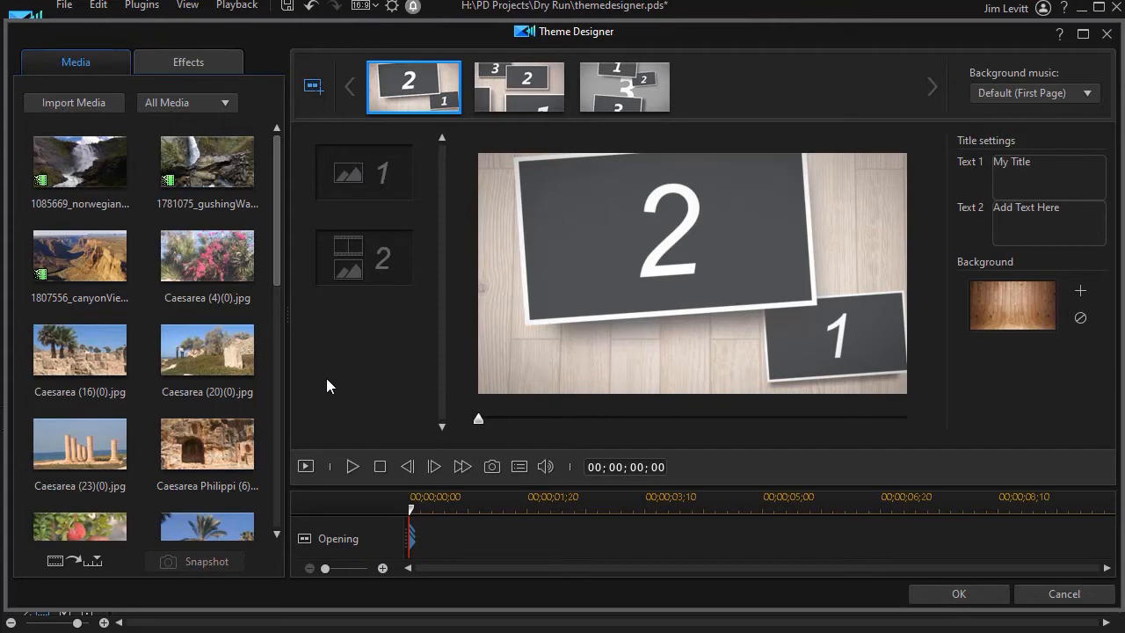
{"action": "mouse_move", "coordinate": [326, 374]}
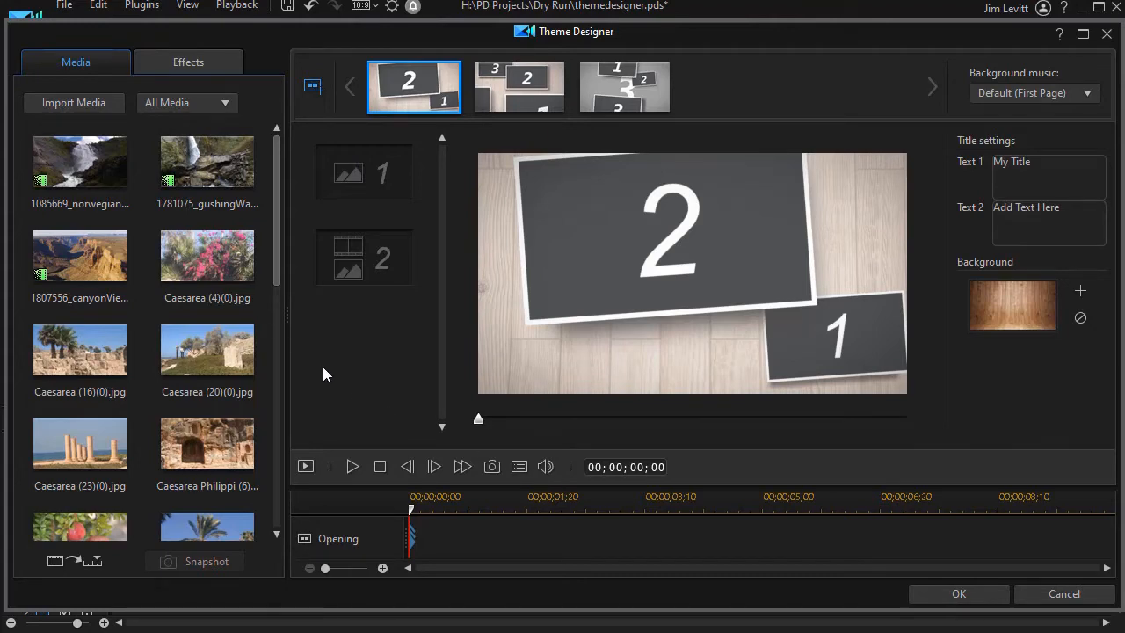
{"action": "mouse_move", "coordinate": [296, 382]}
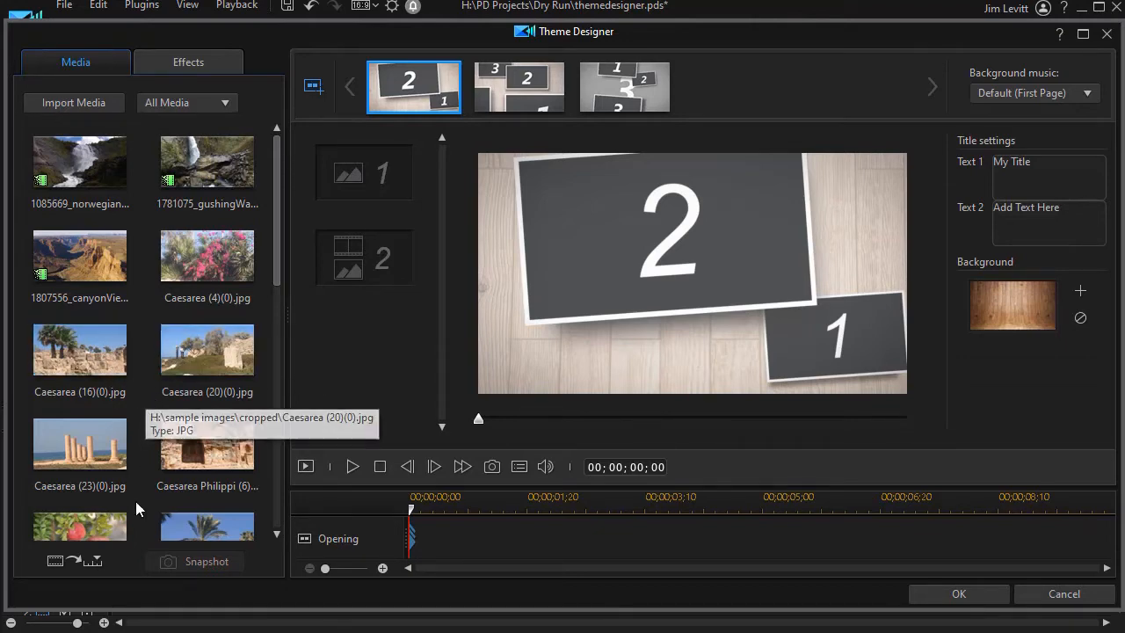
{"action": "mouse_move", "coordinate": [74, 563]}
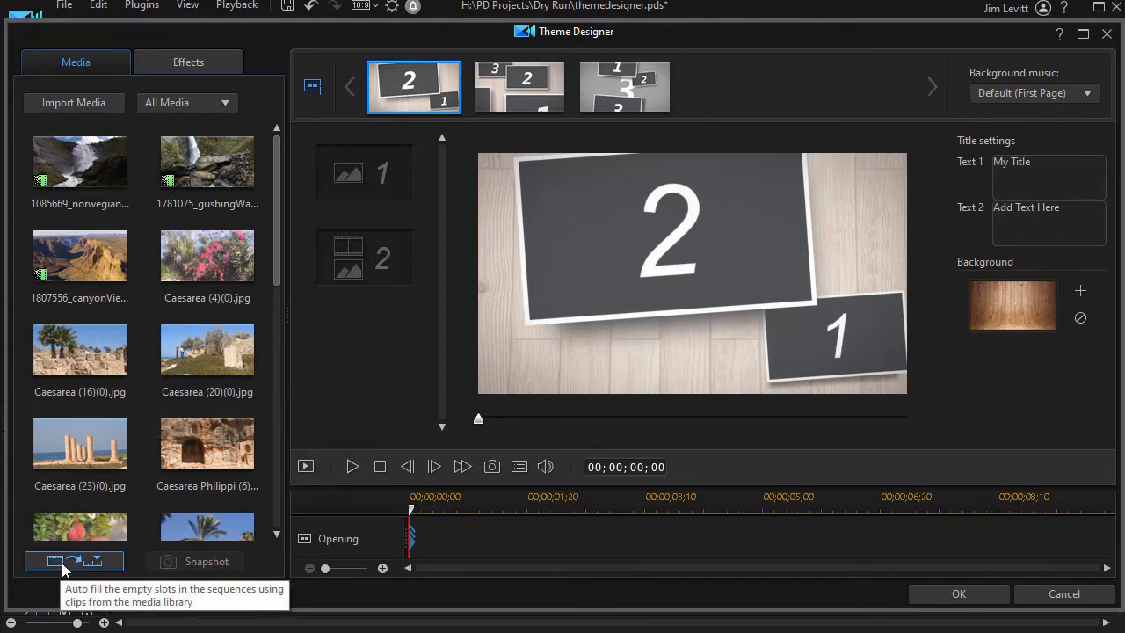
{"action": "mouse_move", "coordinate": [404, 363]}
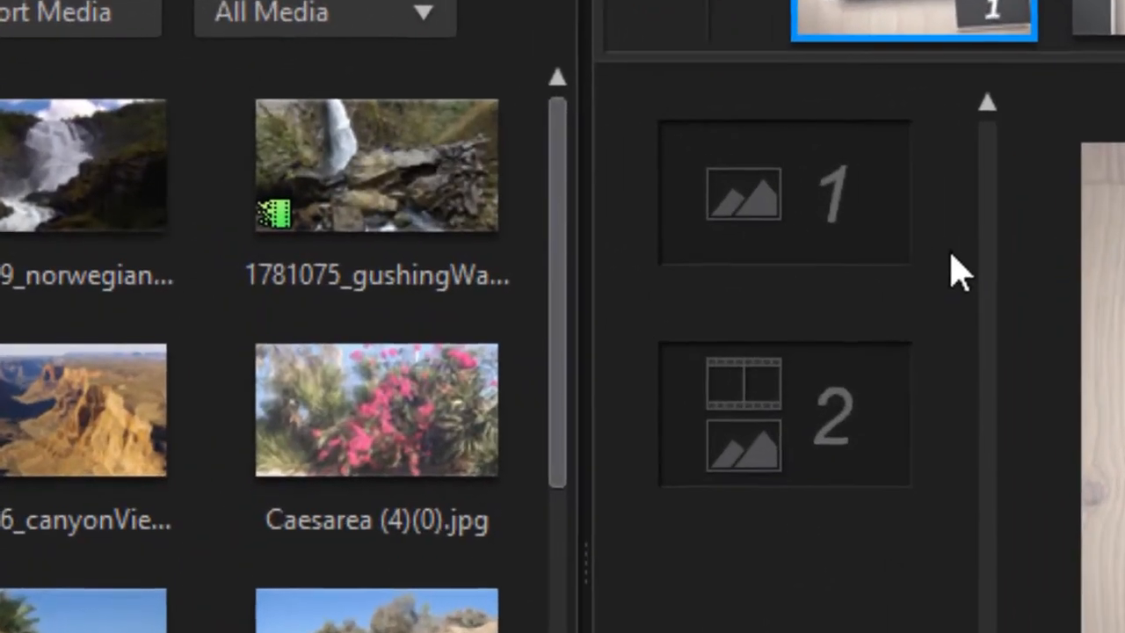
{"action": "mouse_move", "coordinate": [861, 215]}
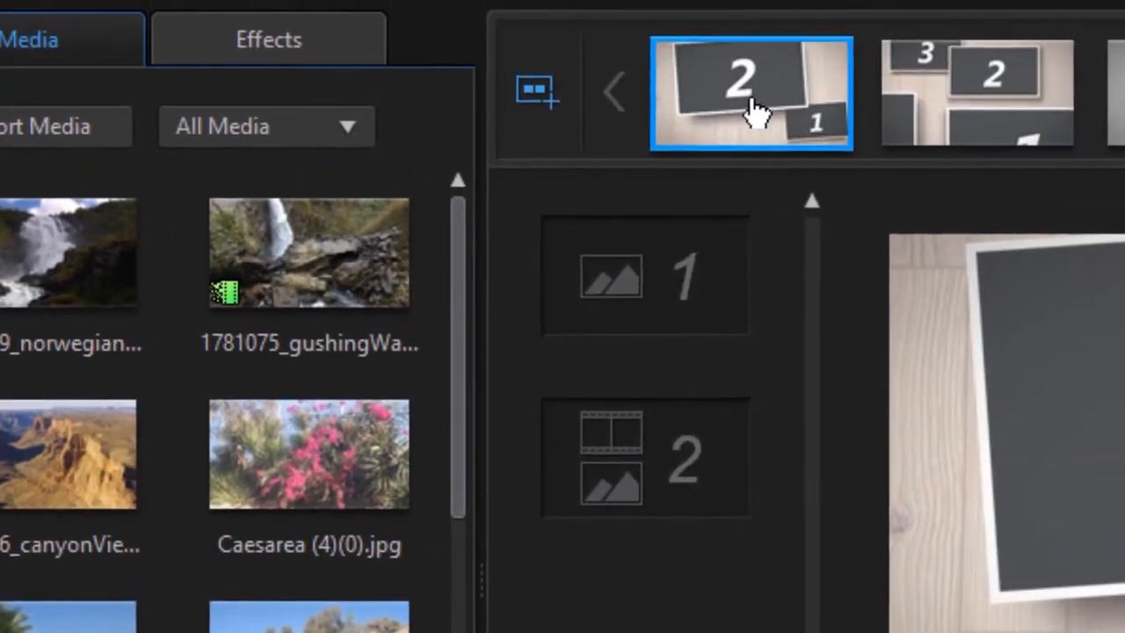
{"action": "left_click", "coordinate": [976, 93]}
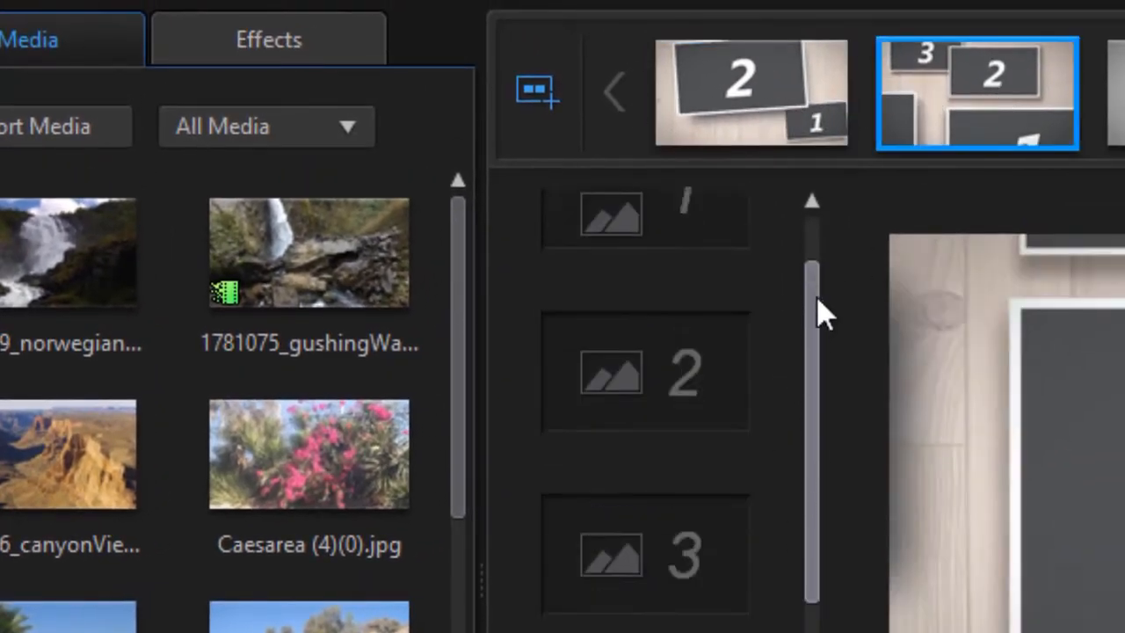
{"action": "left_click", "coordinate": [743, 92]}
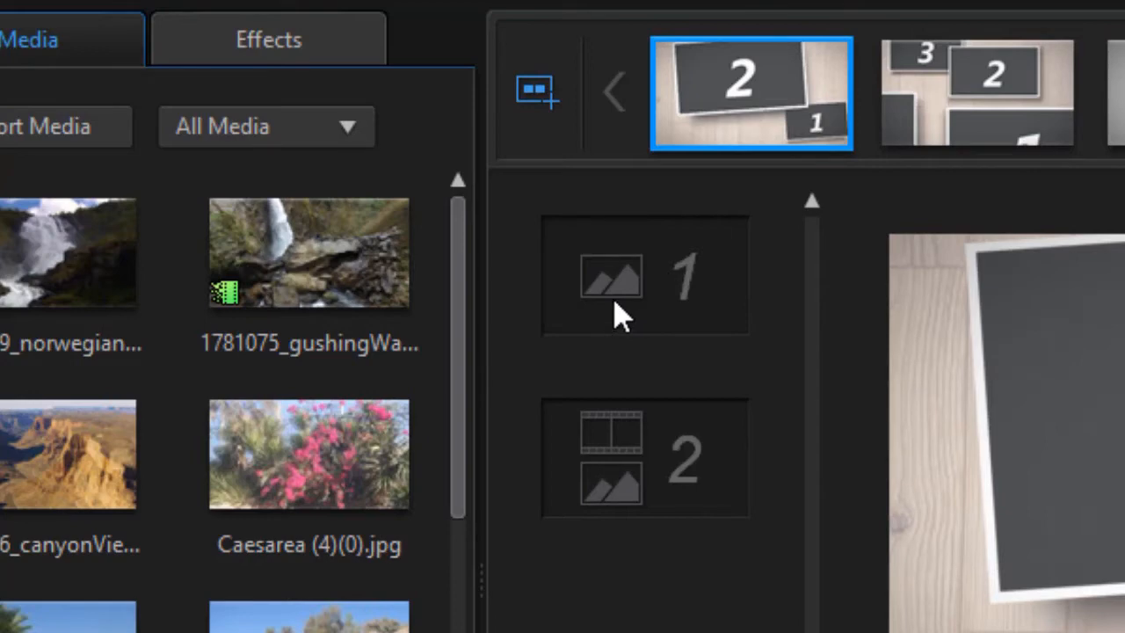
{"action": "mouse_move", "coordinate": [628, 303]}
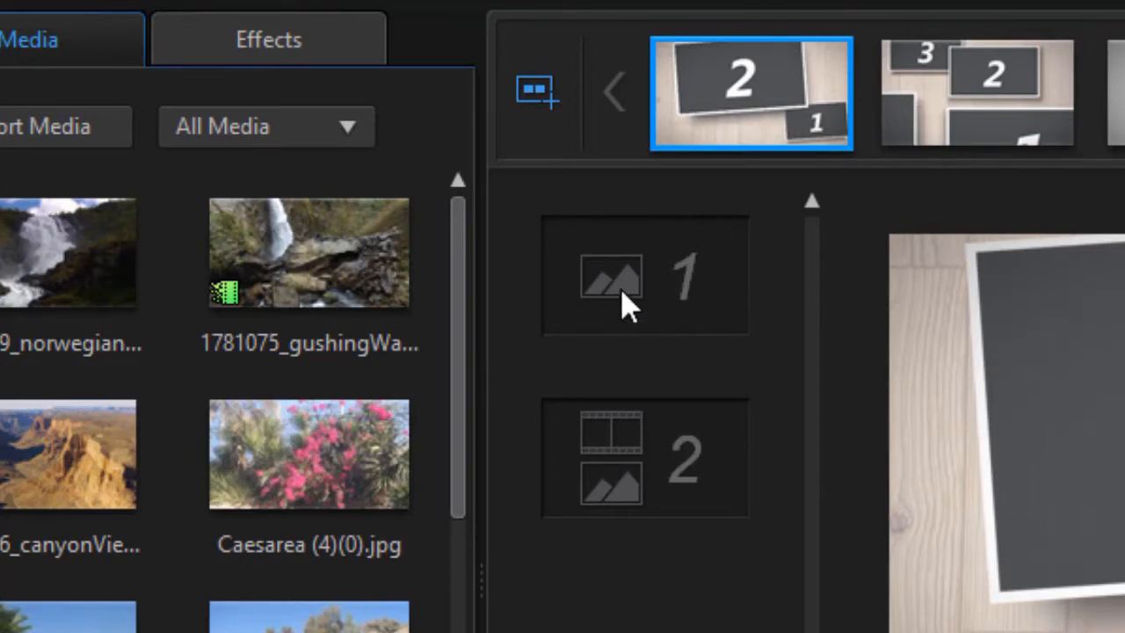
{"action": "mouse_move", "coordinate": [640, 315]}
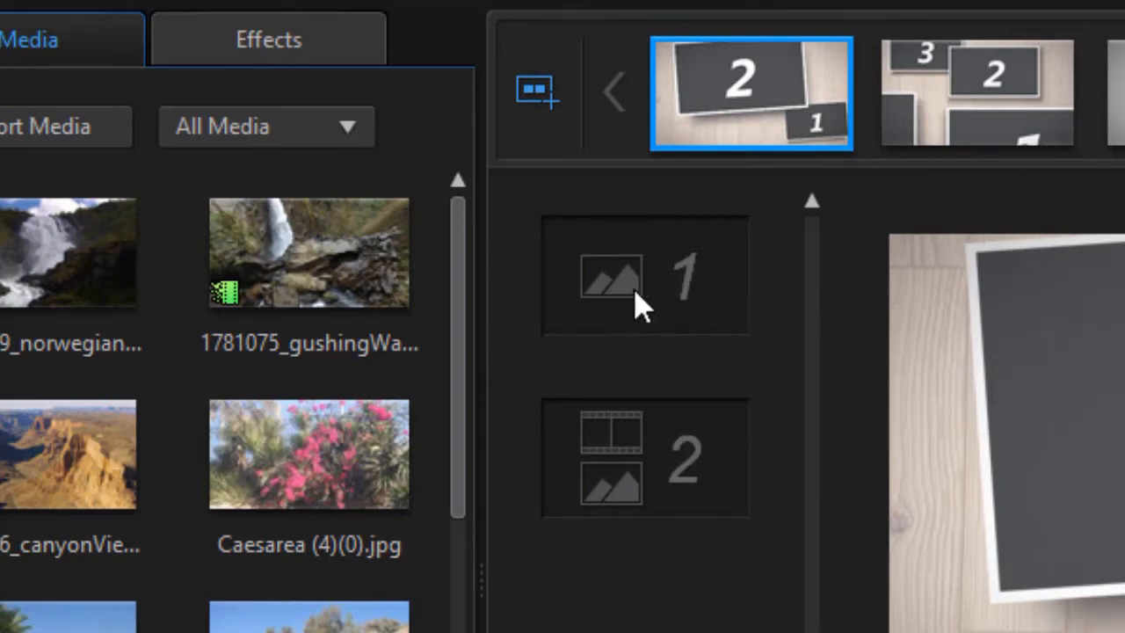
{"action": "mouse_move", "coordinate": [637, 281]}
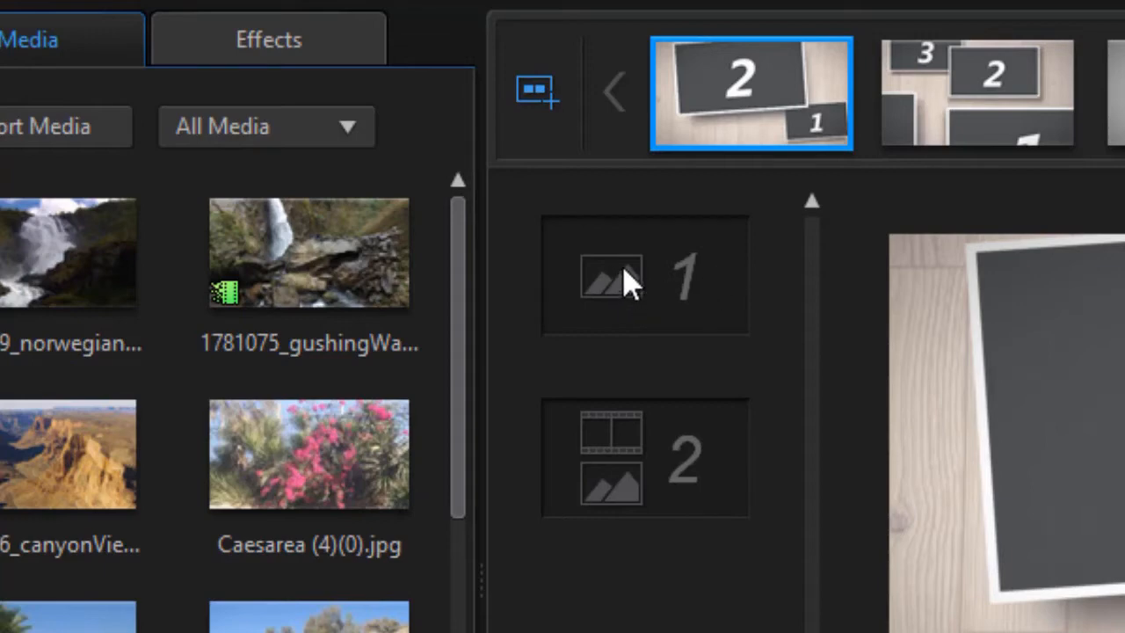
{"action": "mouse_move", "coordinate": [650, 286]}
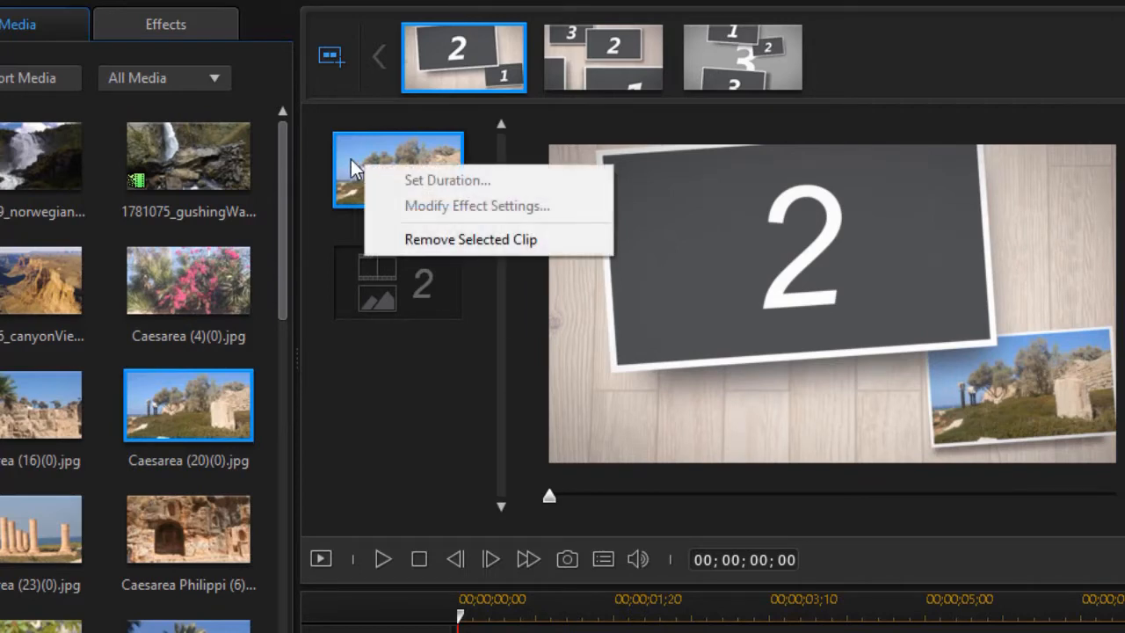
{"action": "mouse_move", "coordinate": [474, 248]}
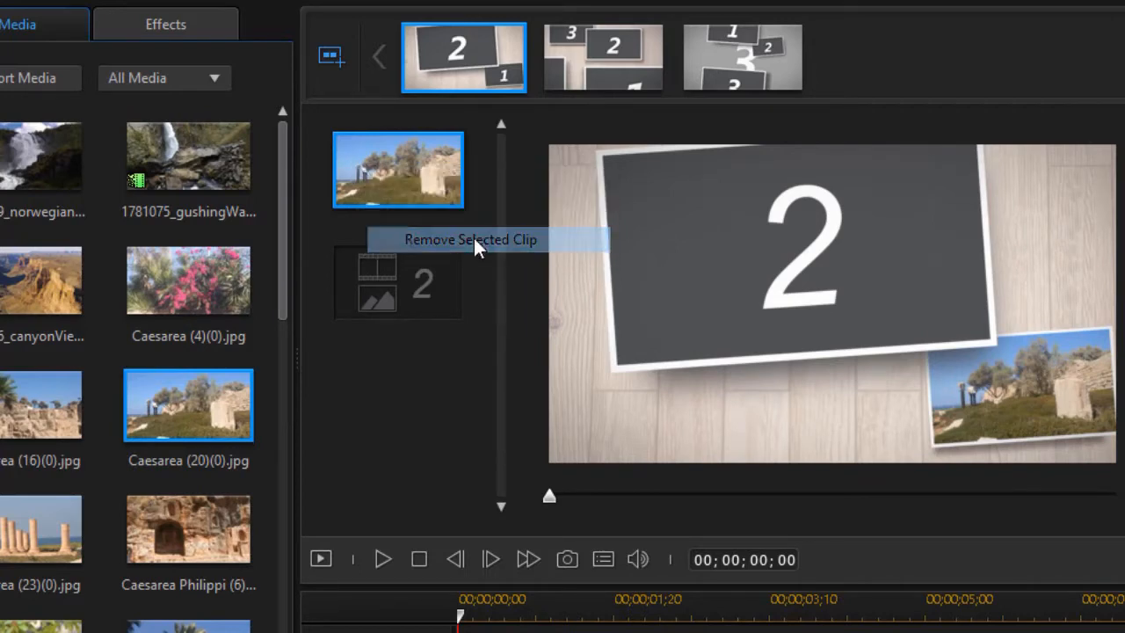
{"action": "left_click", "coordinate": [472, 239]}
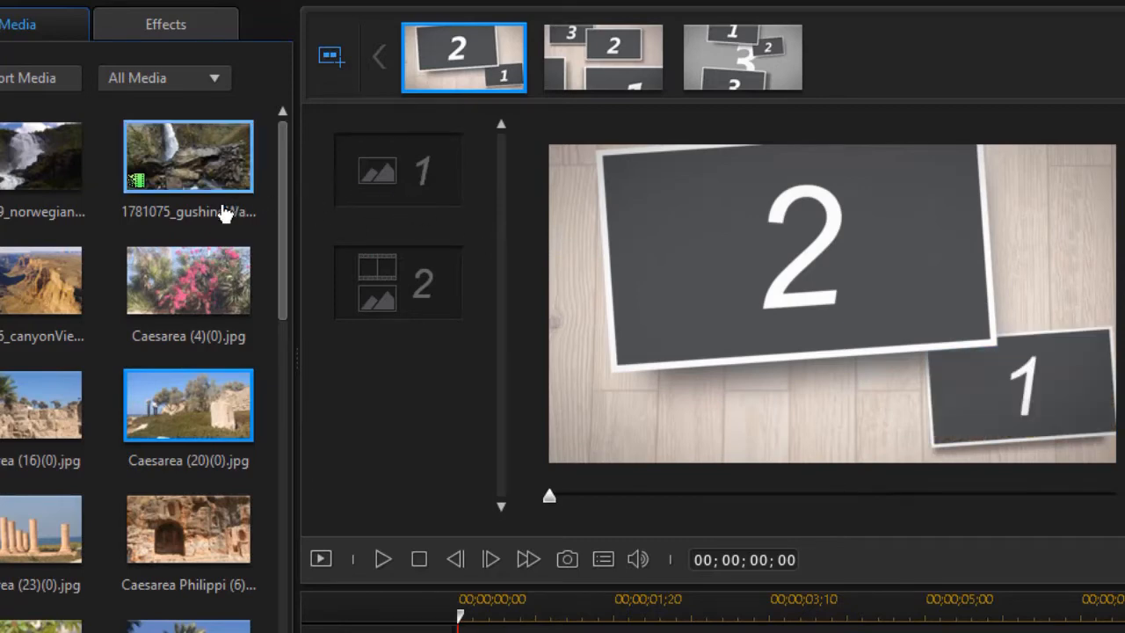
{"action": "mouse_move", "coordinate": [468, 184]}
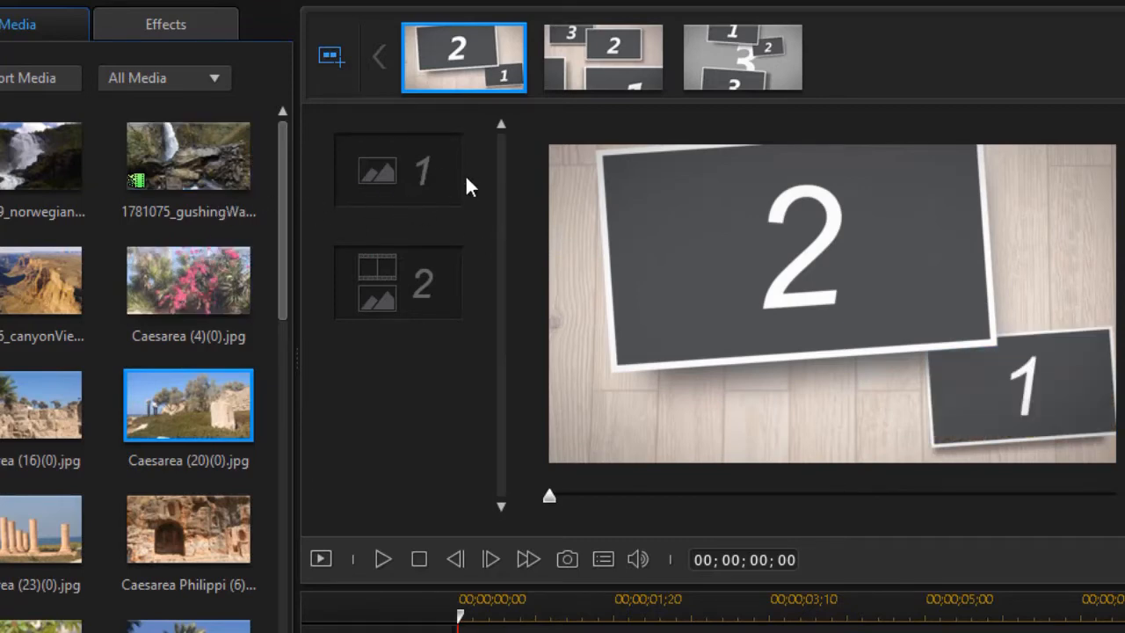
{"action": "mouse_move", "coordinate": [418, 185]}
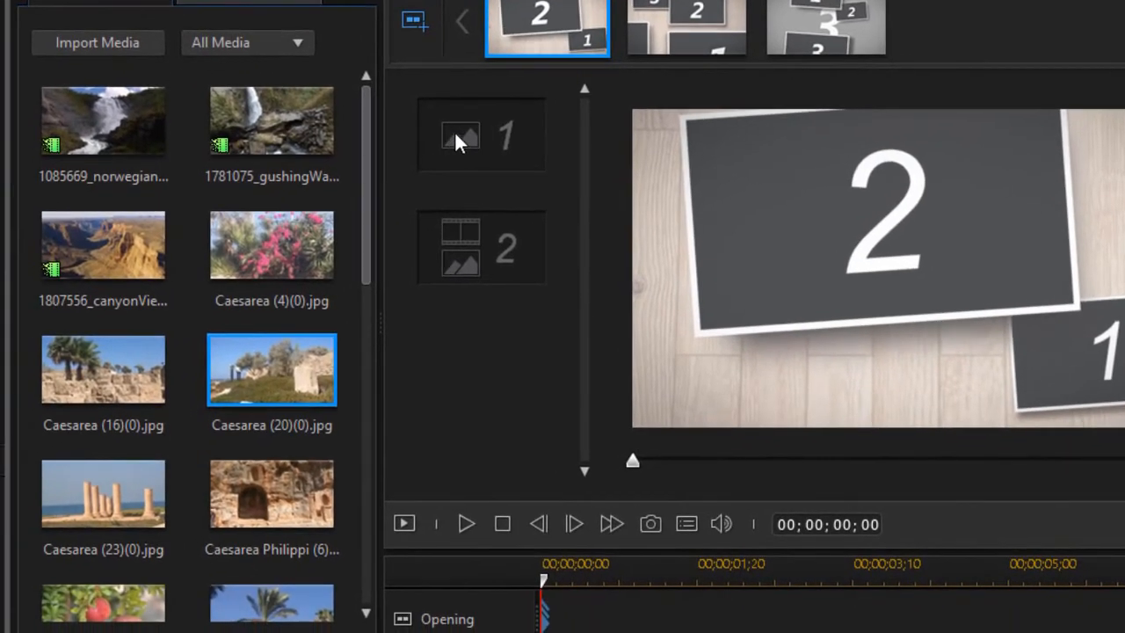
- Drag the canyonView clip from the Media library into opening slot 1
{"action": "left_click", "coordinate": [102, 244]}
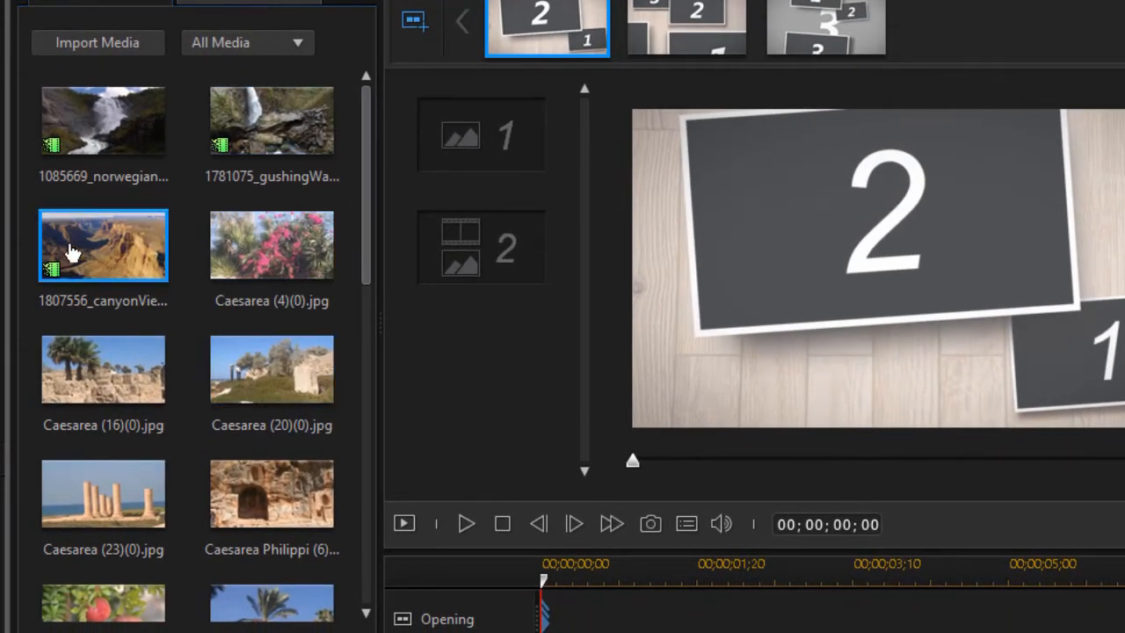
{"action": "left_click_drag", "start_coordinate": [102, 244], "coordinate": [482, 133]}
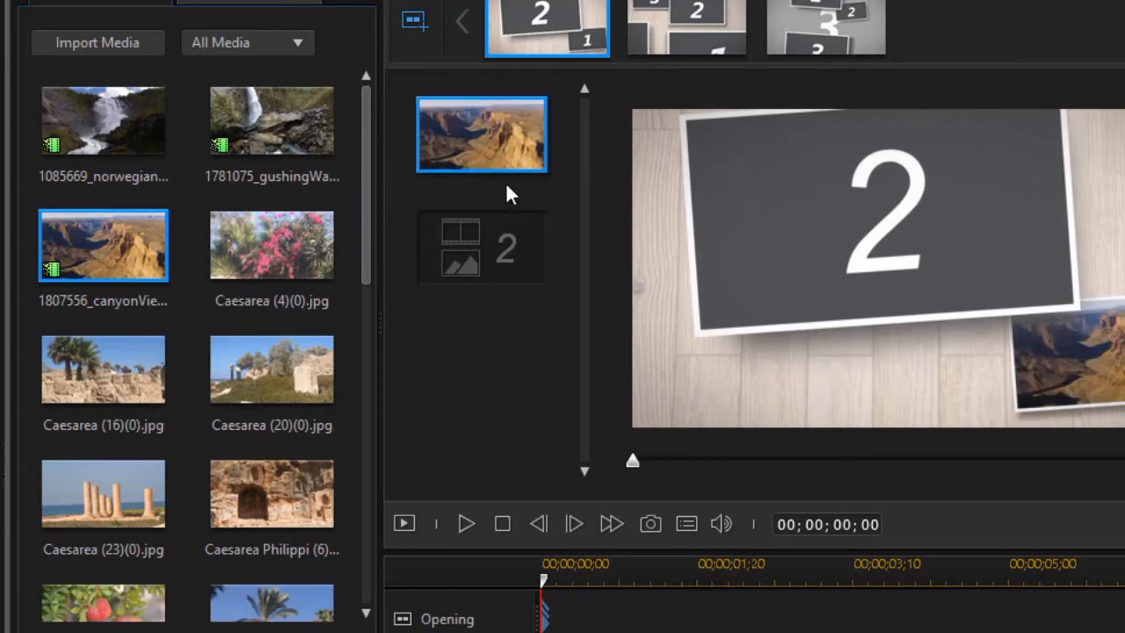
{"action": "mouse_move", "coordinate": [1085, 391]}
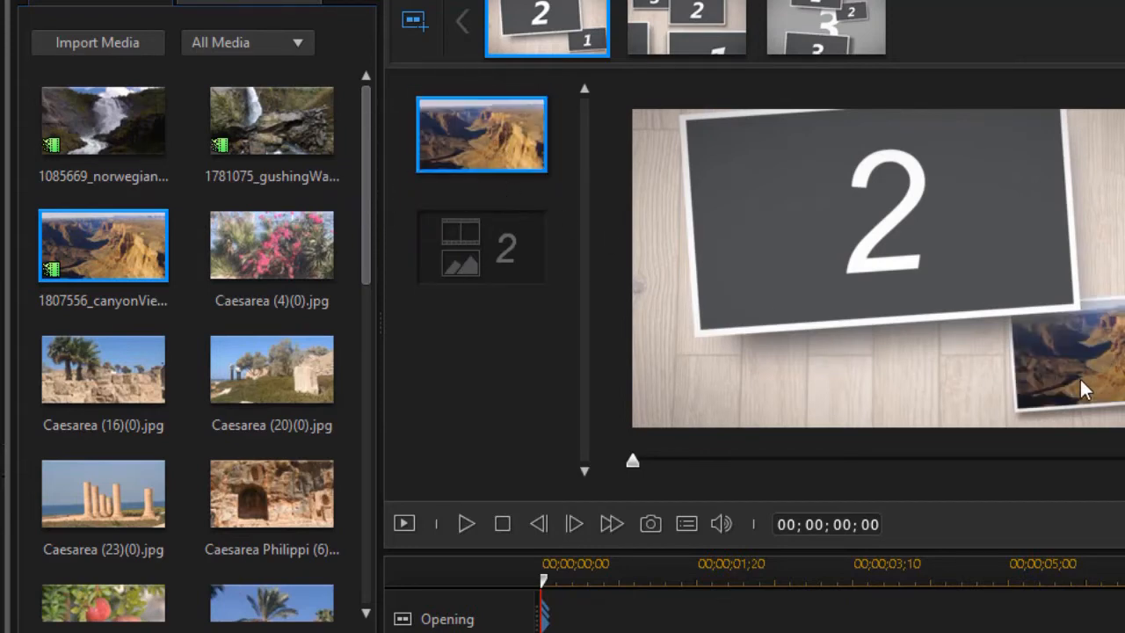
{"action": "mouse_move", "coordinate": [432, 158]}
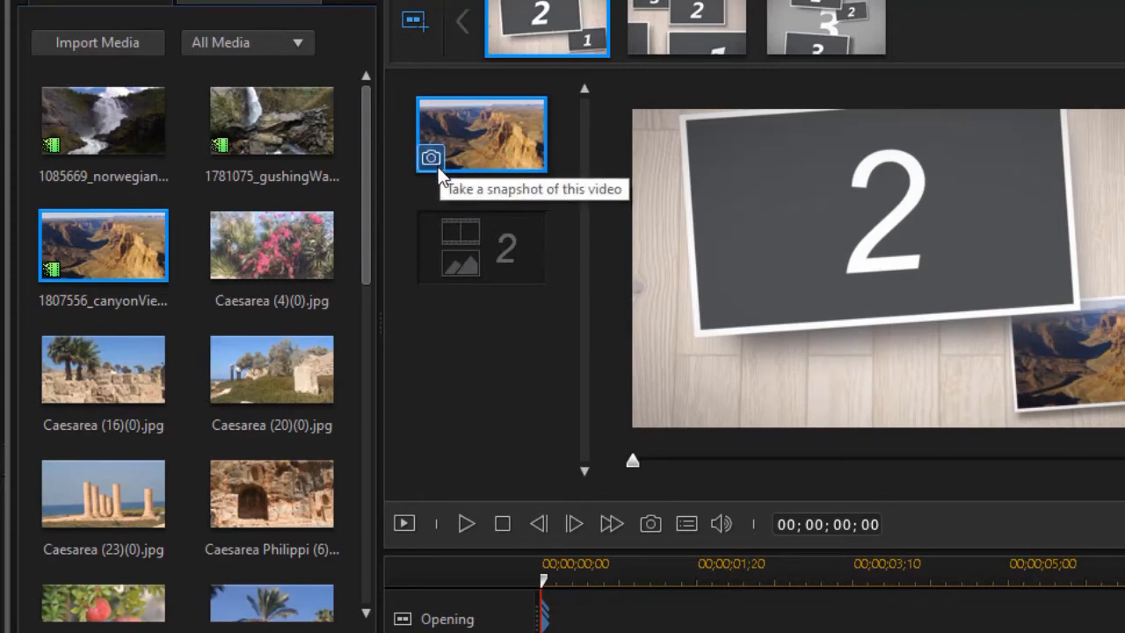
{"action": "mouse_move", "coordinate": [437, 166]}
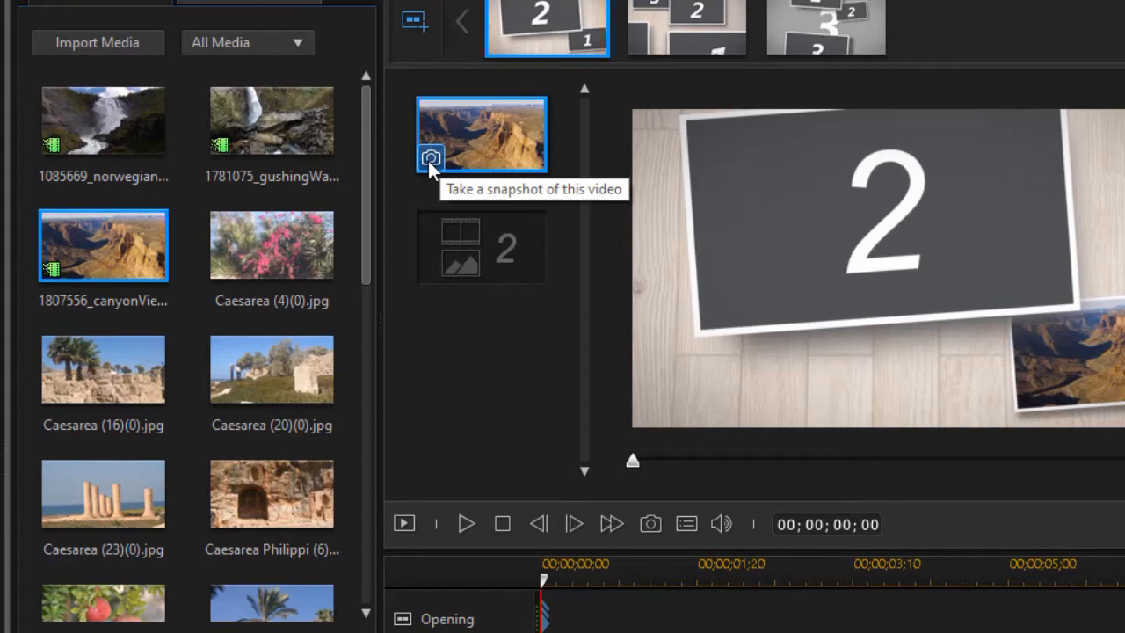
{"action": "mouse_move", "coordinate": [440, 172]}
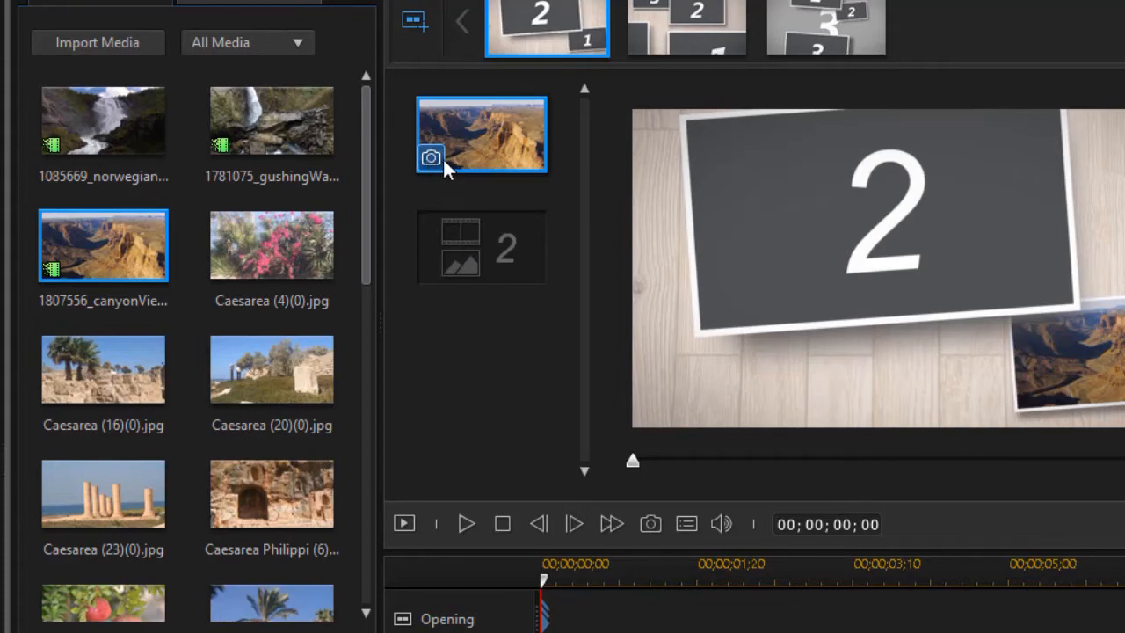
{"action": "mouse_move", "coordinate": [431, 180]}
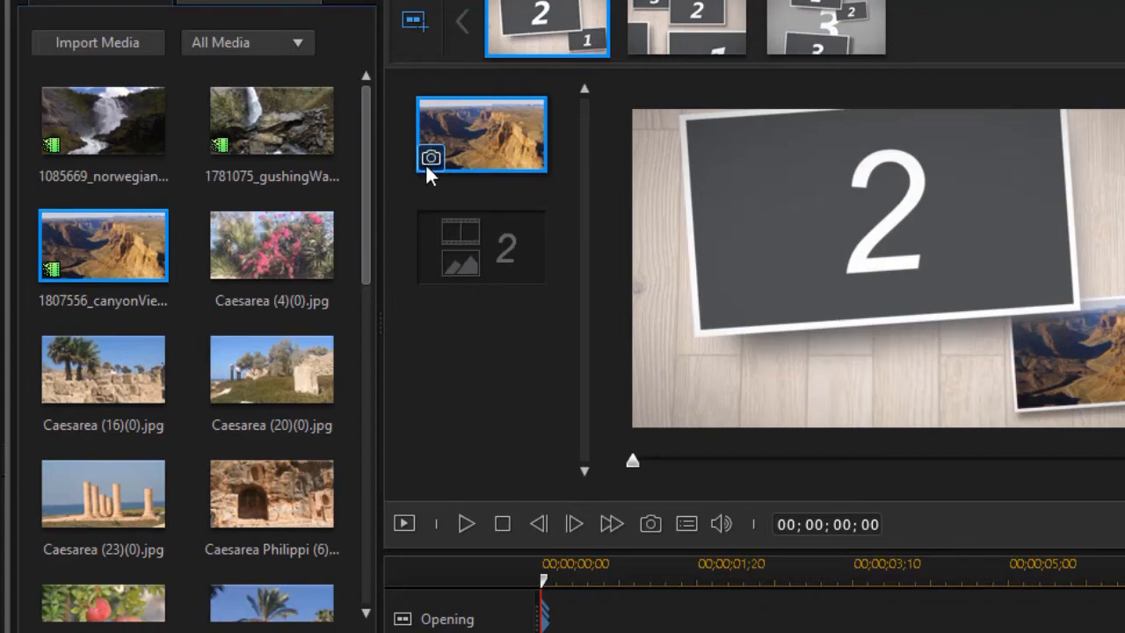
- Preview the slot 1 canyon clip in Media Viewer, scrubbing to about 13 seconds
{"action": "double_click", "coordinate": [103, 244]}
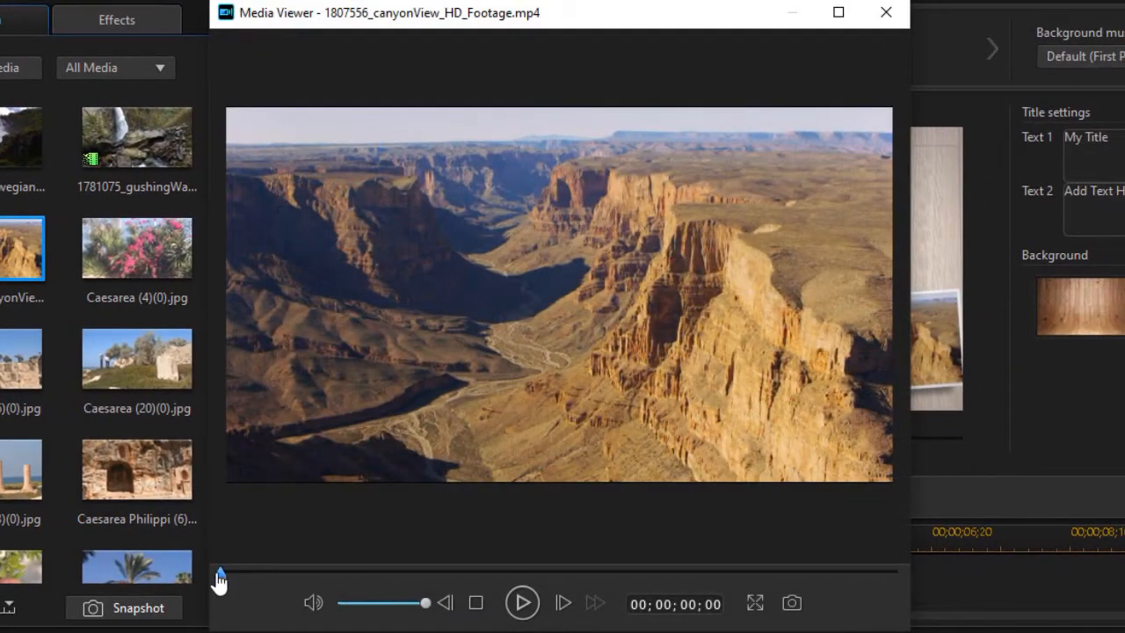
{"action": "left_click_drag", "start_coordinate": [220, 572], "coordinate": [534, 572]}
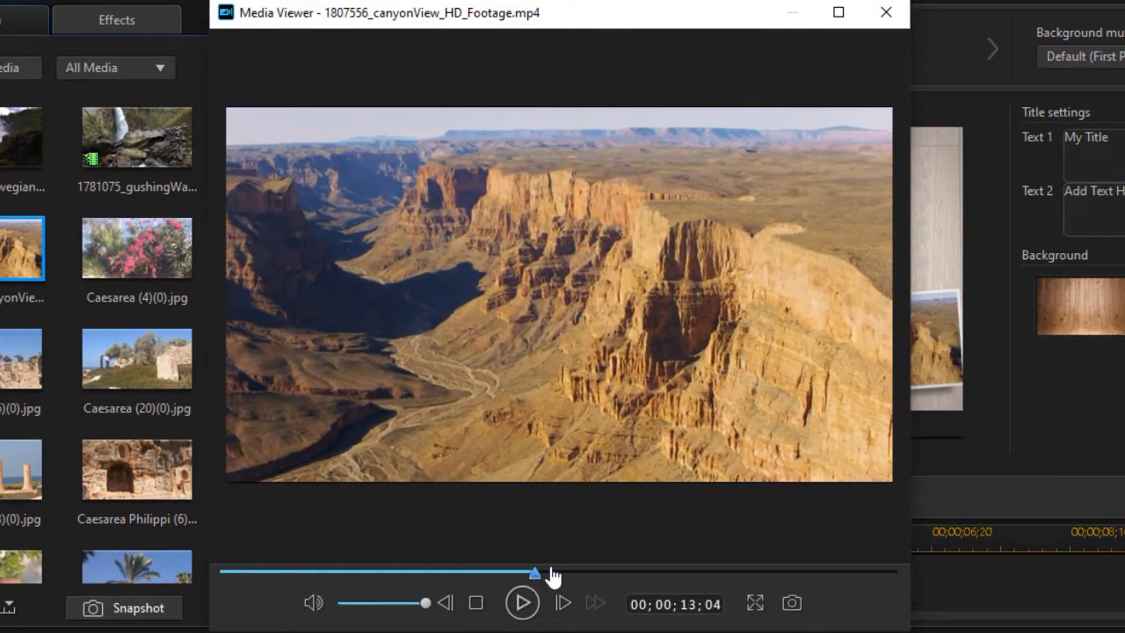
{"action": "left_click_drag", "start_coordinate": [533, 572], "coordinate": [723, 572]}
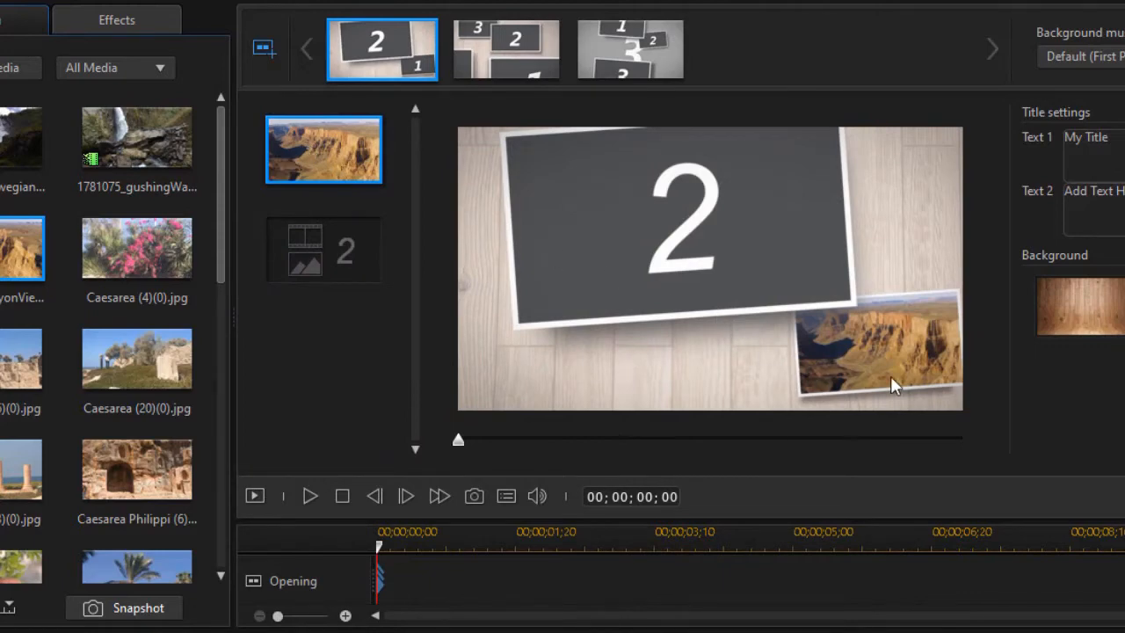
{"action": "mouse_move", "coordinate": [906, 365]}
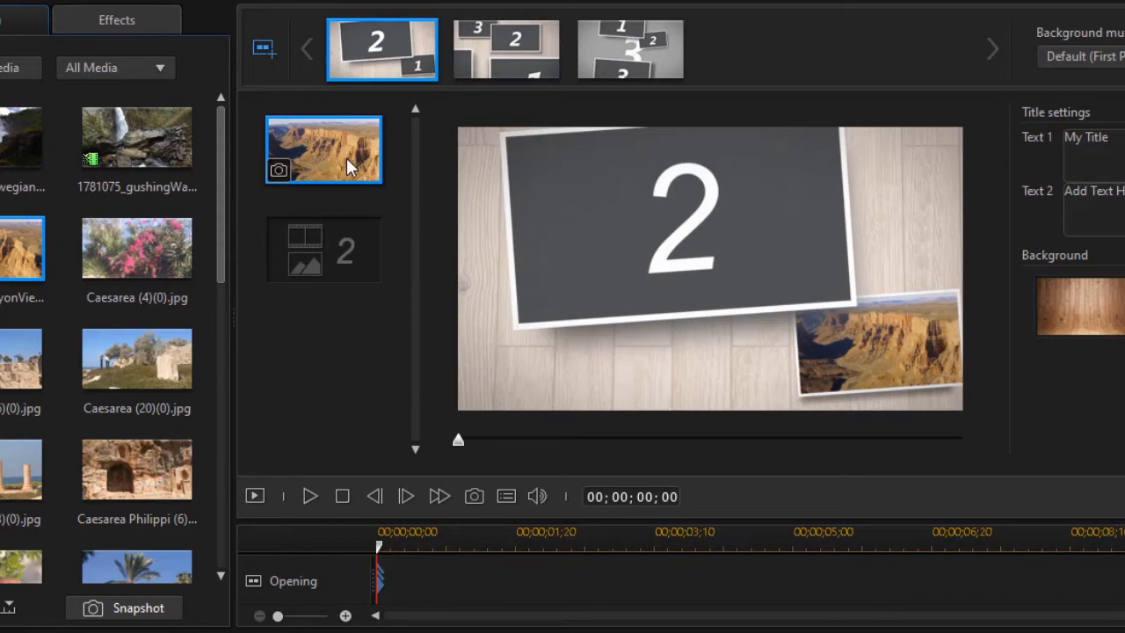
{"action": "mouse_move", "coordinate": [356, 163]}
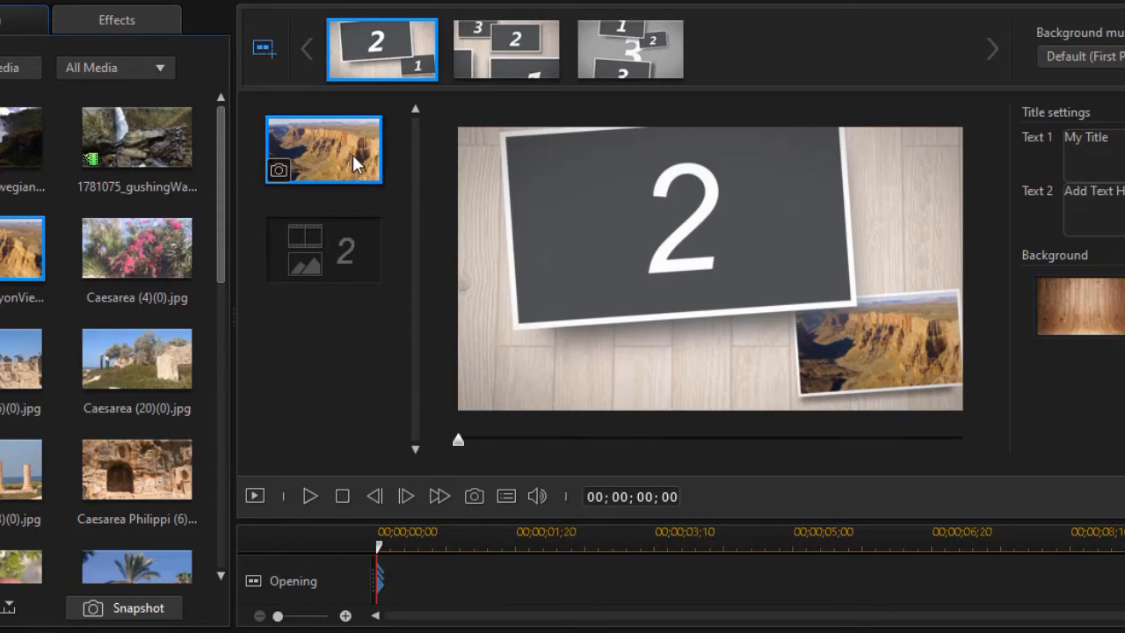
{"action": "mouse_move", "coordinate": [279, 170]}
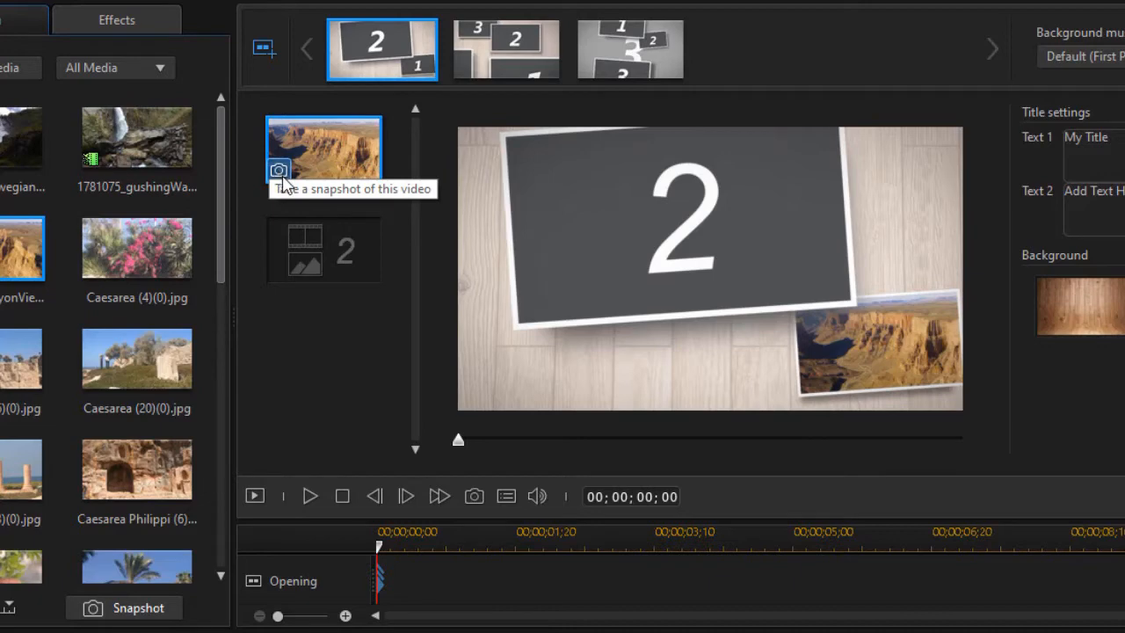
{"action": "mouse_move", "coordinate": [403, 182]}
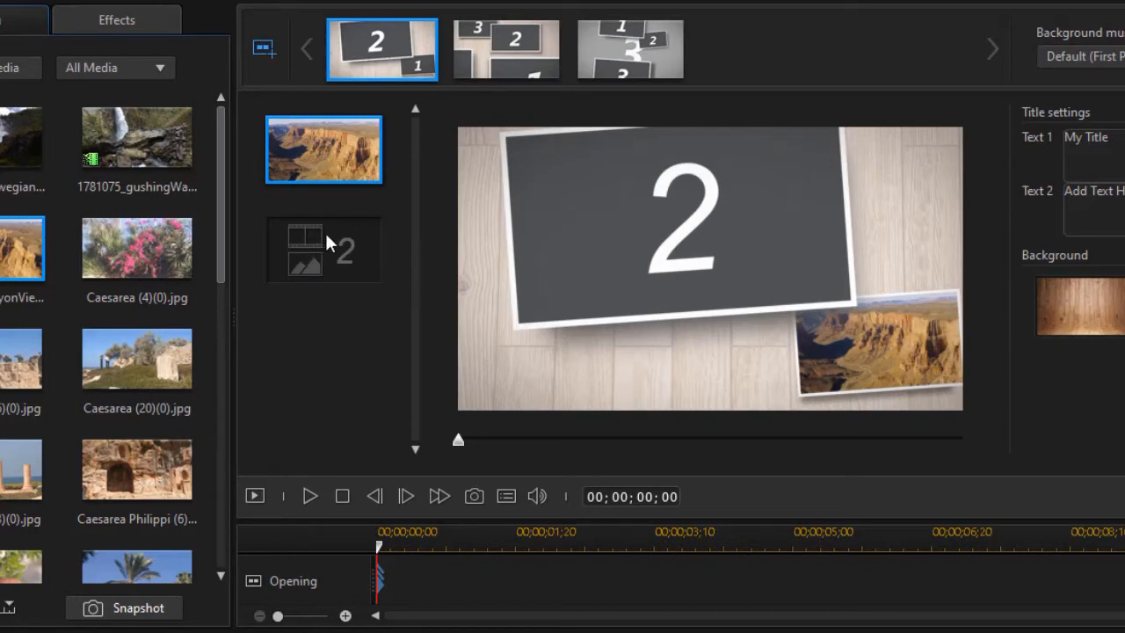
{"action": "mouse_move", "coordinate": [275, 237]}
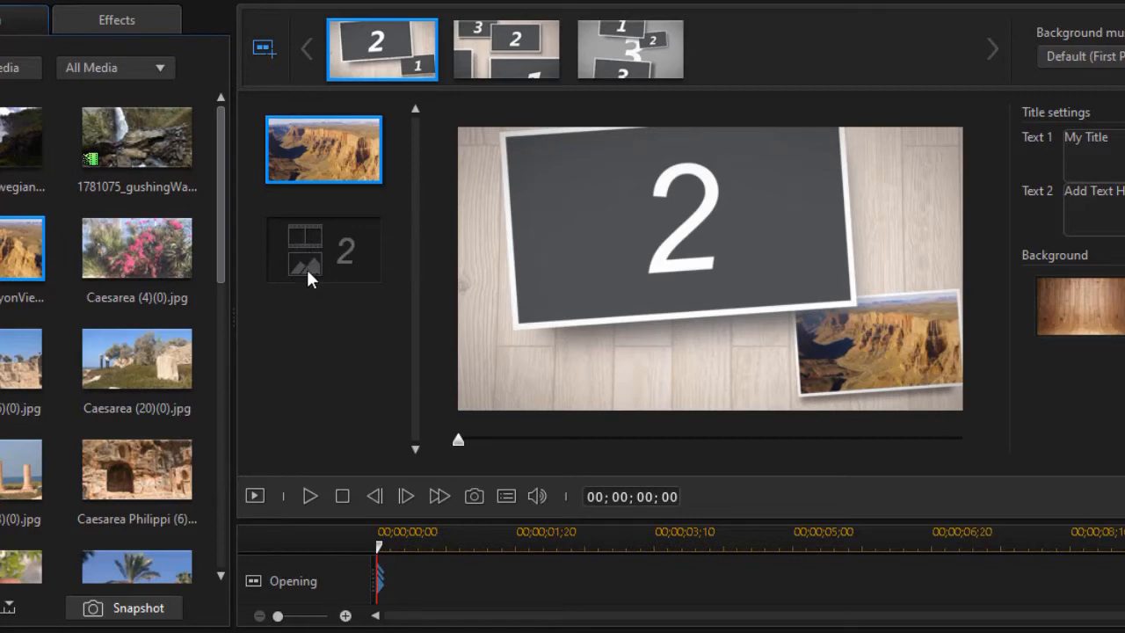
{"action": "mouse_move", "coordinate": [315, 276]}
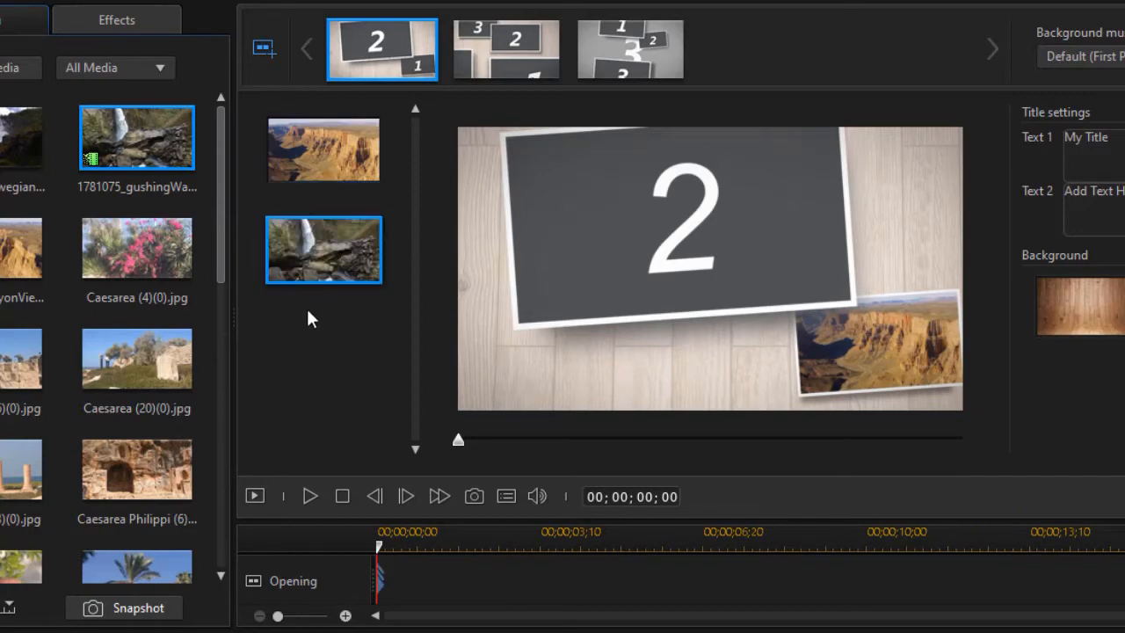
- Play the opening scene preview and pause at about 3 seconds
{"action": "left_click", "coordinate": [309, 496]}
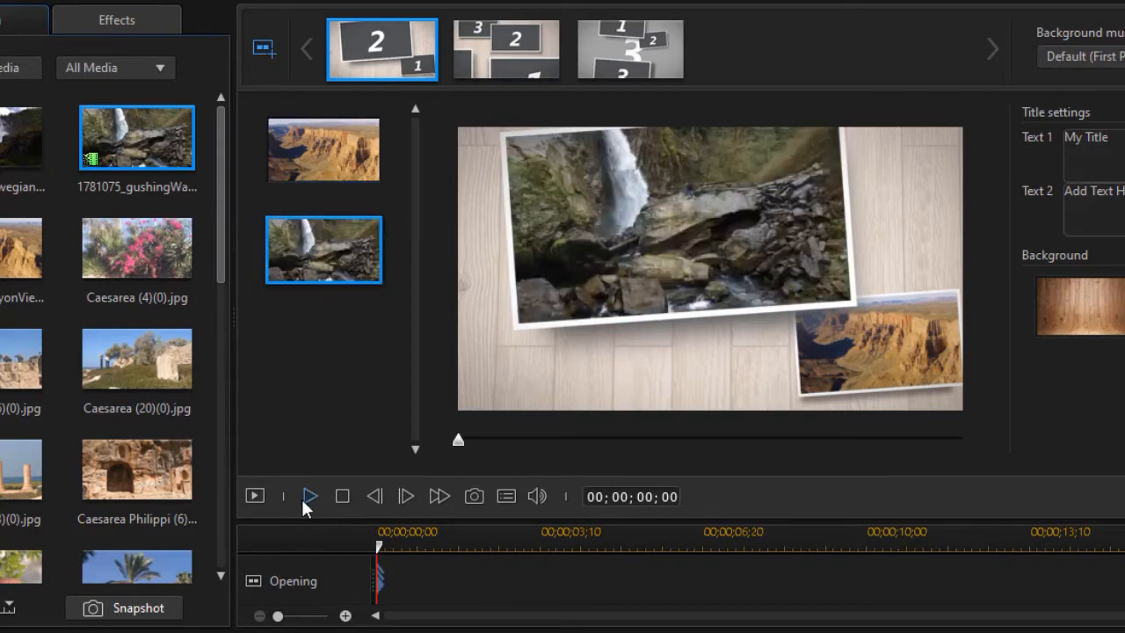
{"action": "left_click", "coordinate": [309, 495]}
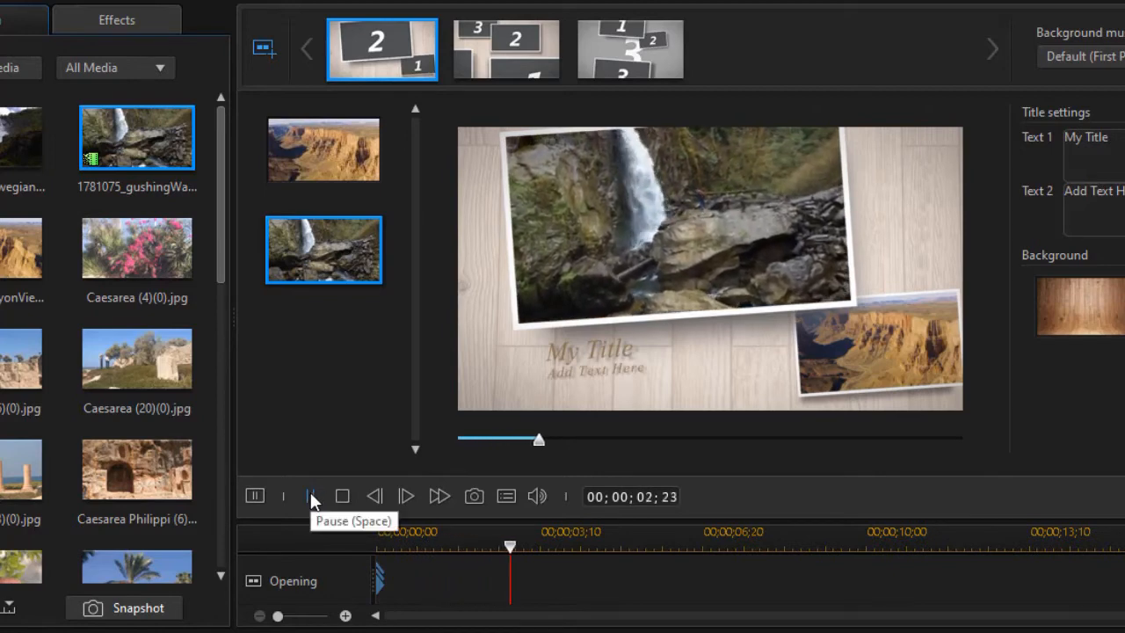
{"action": "left_click", "coordinate": [311, 497]}
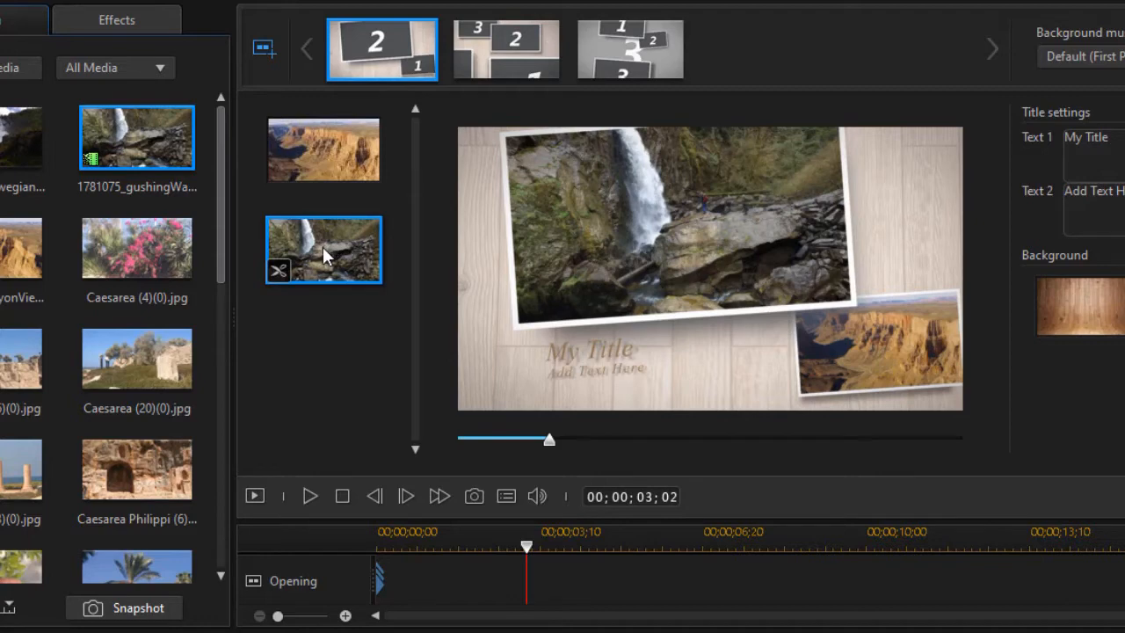
{"action": "mouse_move", "coordinate": [342, 267]}
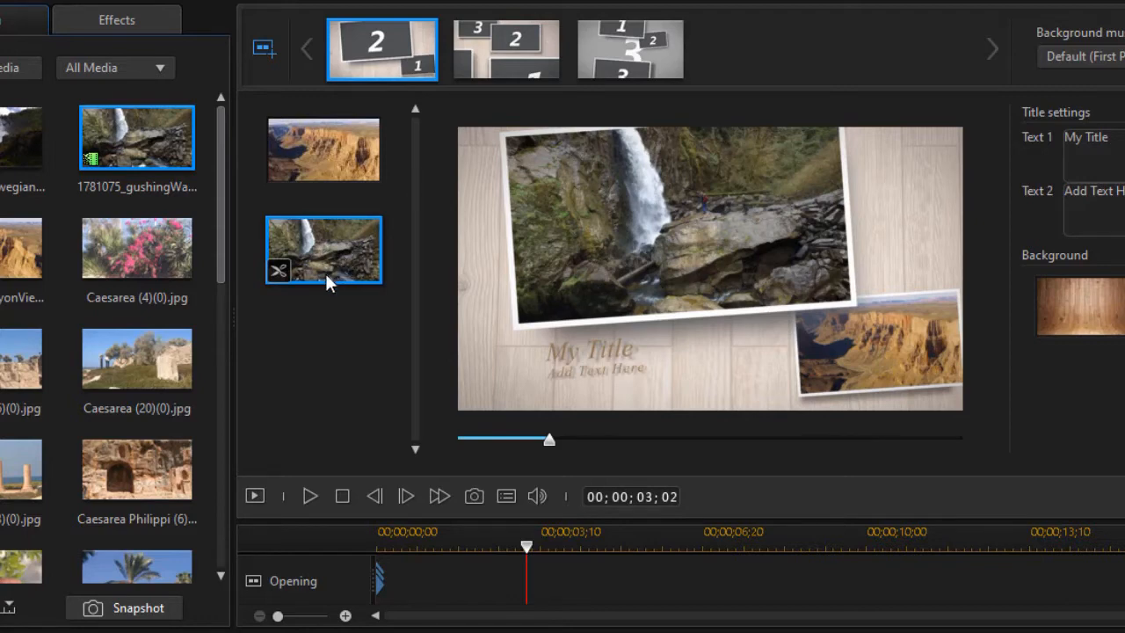
{"action": "mouse_move", "coordinate": [280, 270]}
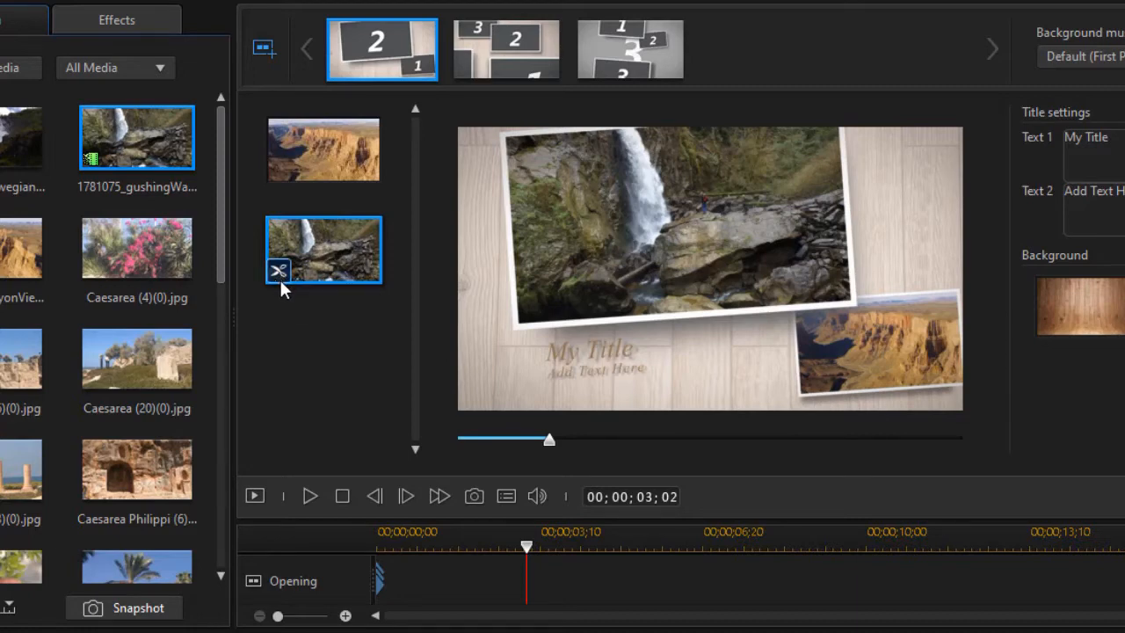
- Open the waterfall clip's Trim window and drag the in-position marker toward 00;00;01;29
{"action": "double_click", "coordinate": [323, 249]}
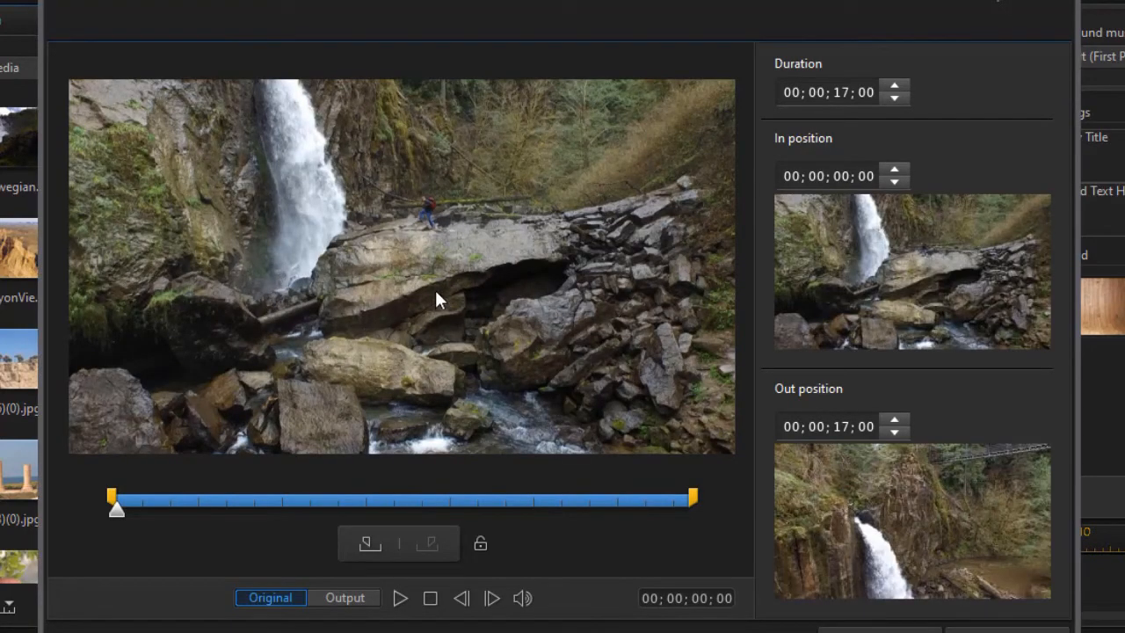
{"action": "mouse_move", "coordinate": [411, 327]}
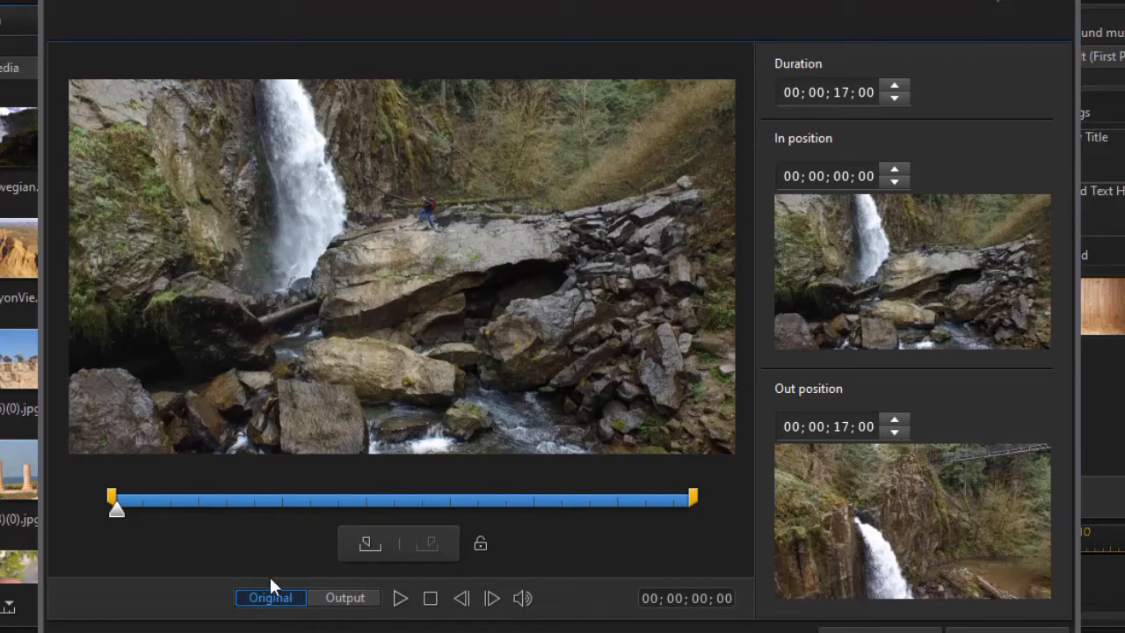
{"action": "mouse_move", "coordinate": [115, 528]}
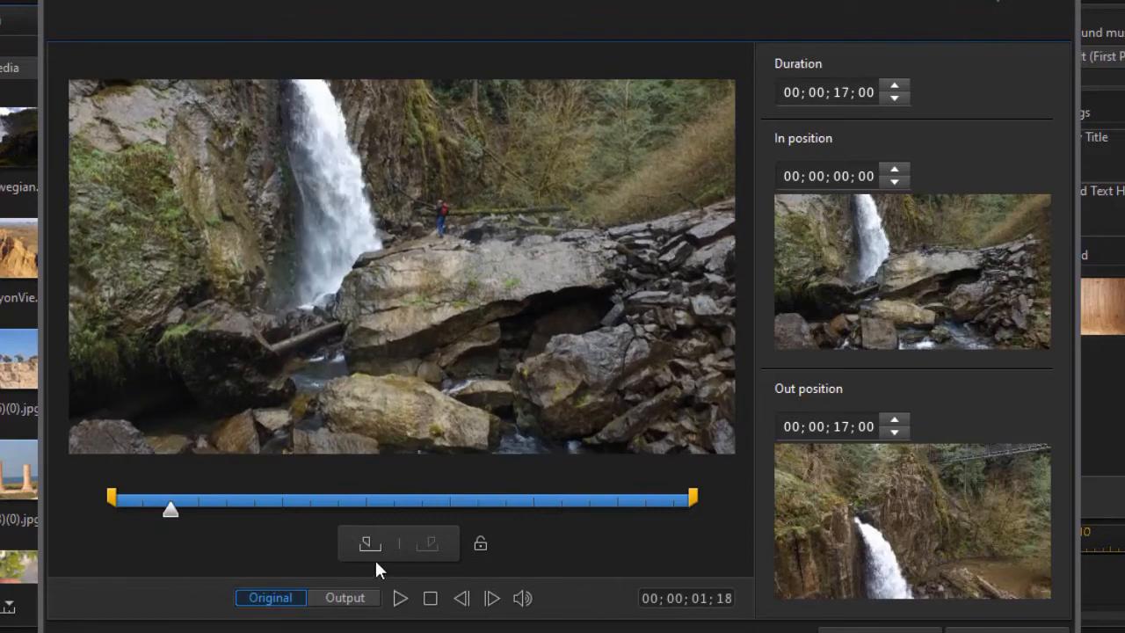
{"action": "mouse_move", "coordinate": [365, 546]}
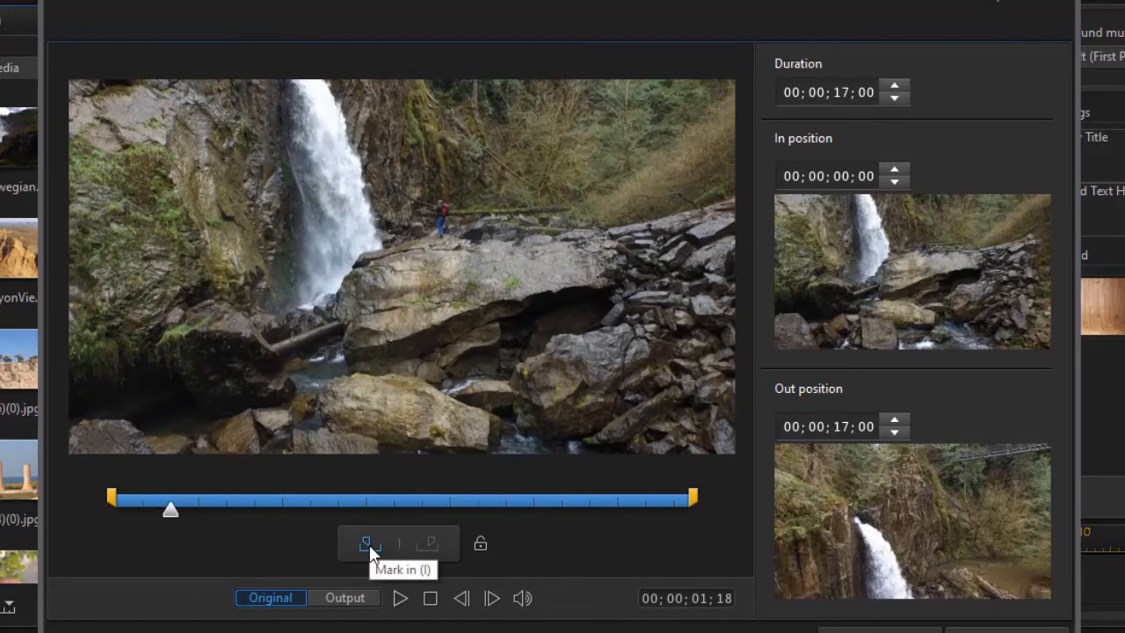
{"action": "left_click", "coordinate": [364, 543]}
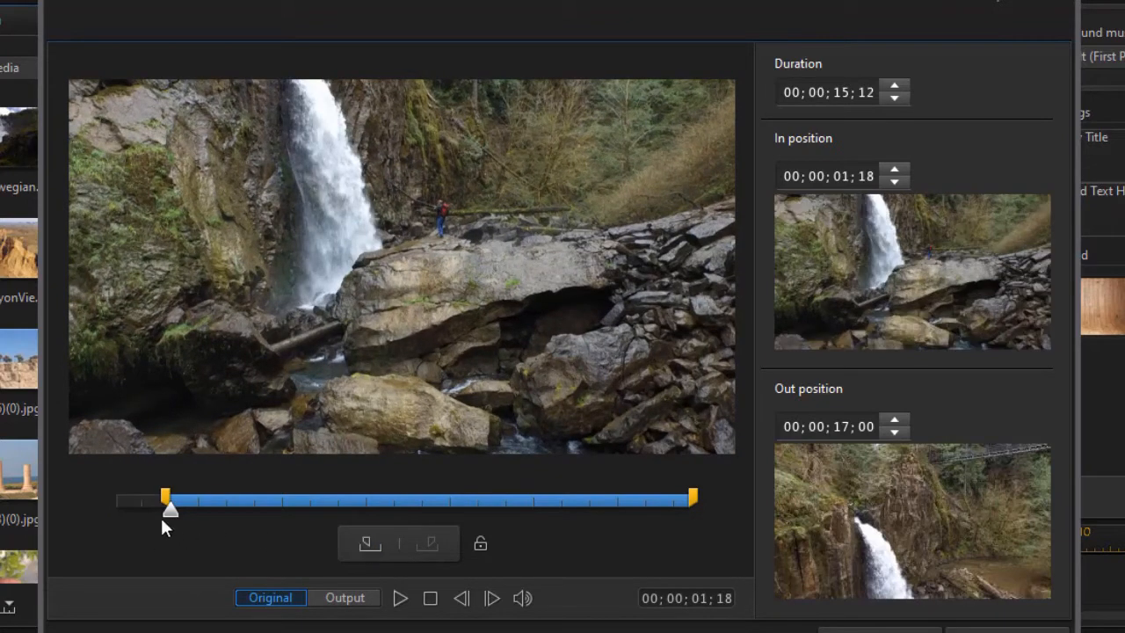
{"action": "mouse_move", "coordinate": [169, 514]}
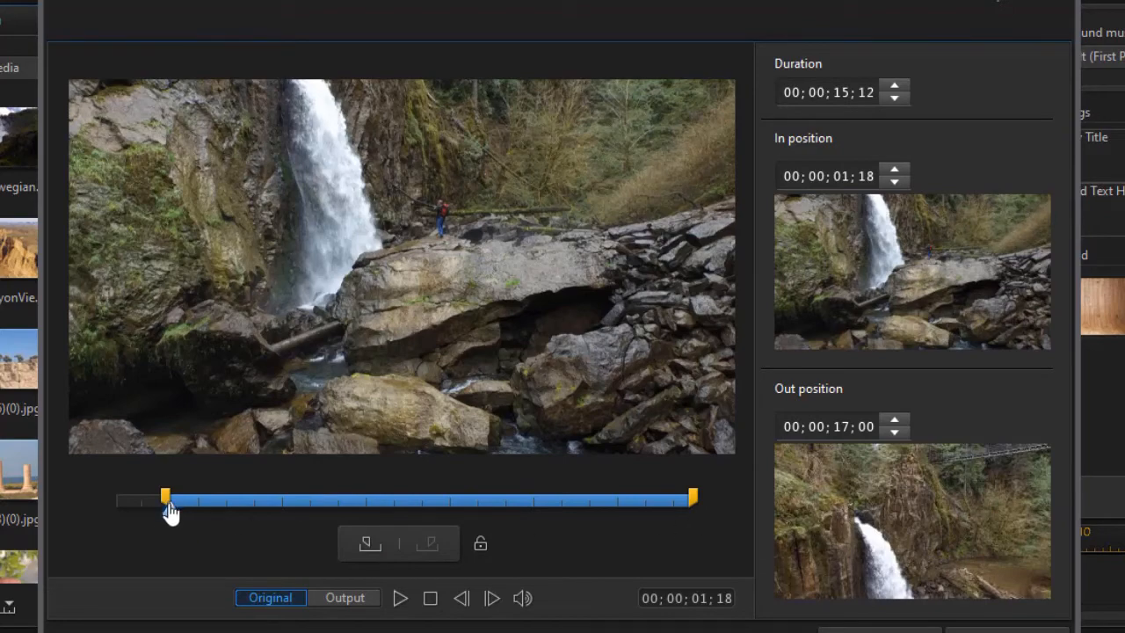
{"action": "left_click_drag", "start_coordinate": [692, 496], "coordinate": [584, 497]}
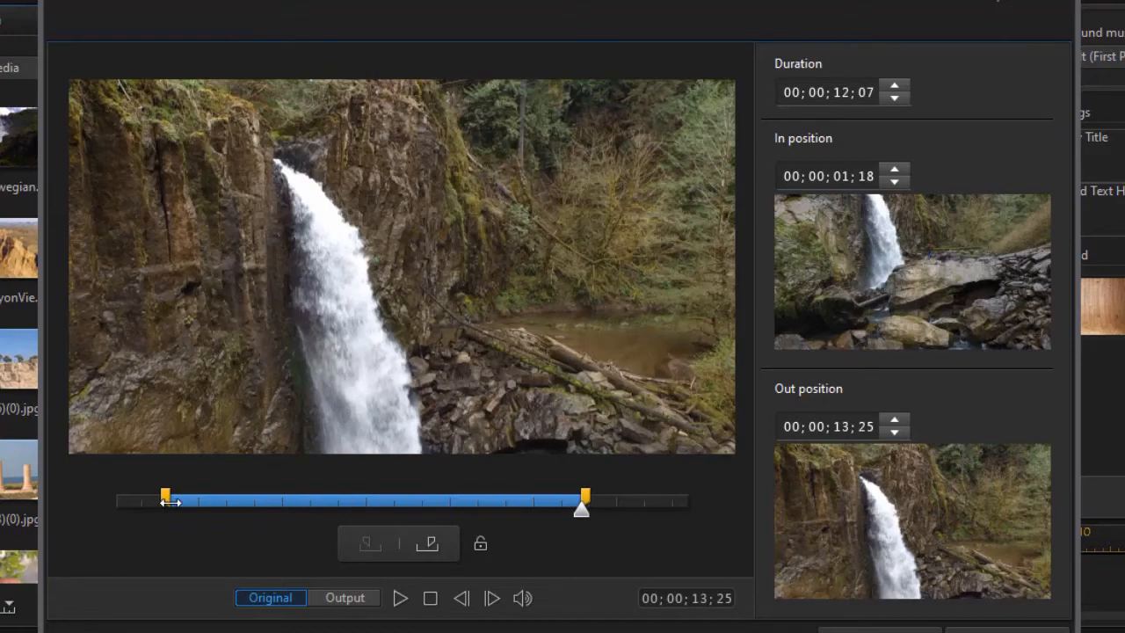
{"action": "left_click_drag", "start_coordinate": [166, 496], "coordinate": [152, 496]}
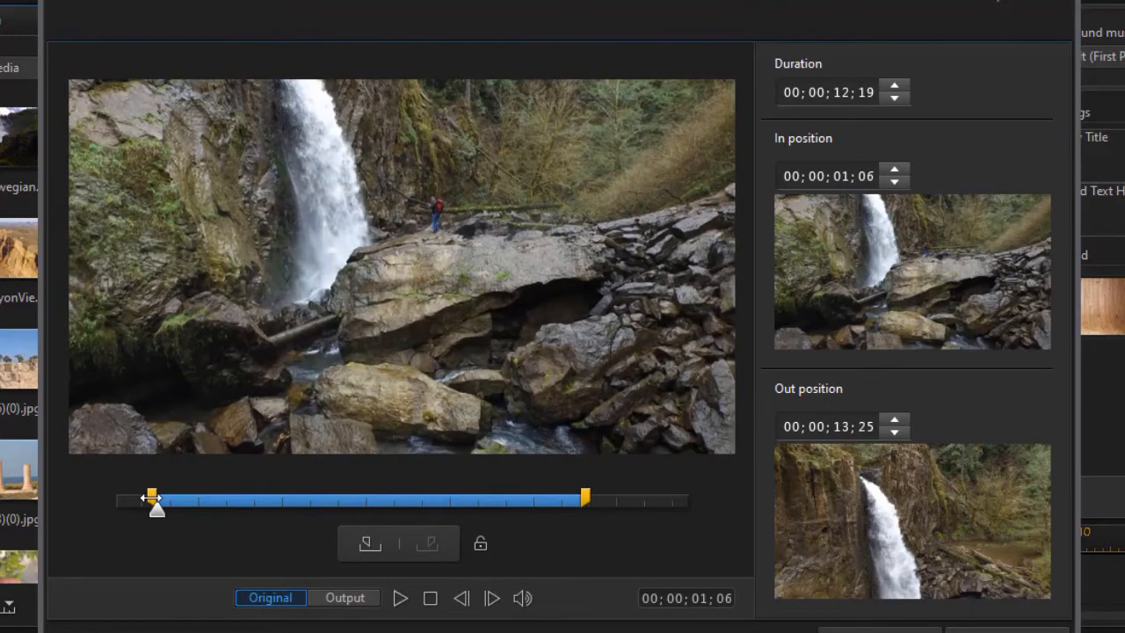
{"action": "left_click_drag", "start_coordinate": [151, 497], "coordinate": [177, 497]}
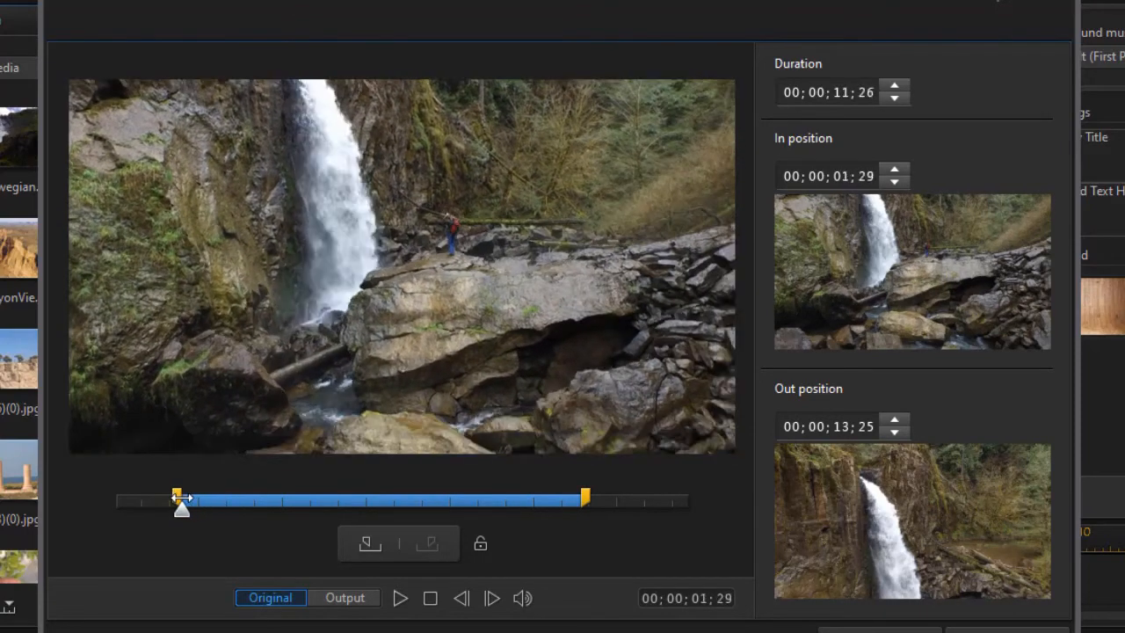
{"action": "left_click_drag", "start_coordinate": [176, 497], "coordinate": [240, 497]}
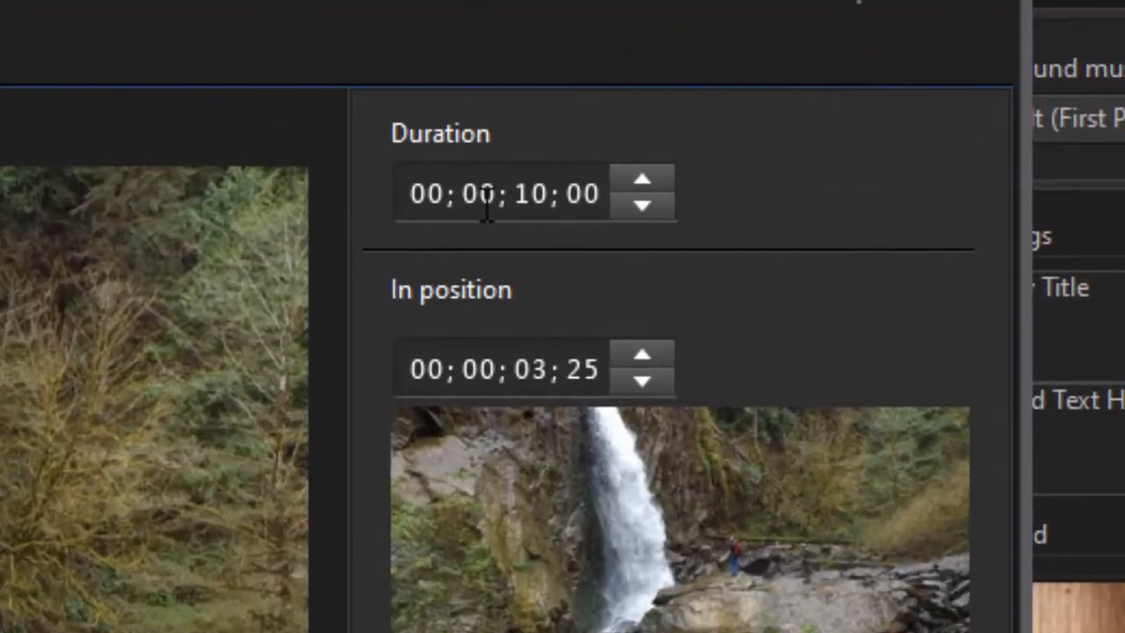
{"action": "mouse_move", "coordinate": [545, 224]}
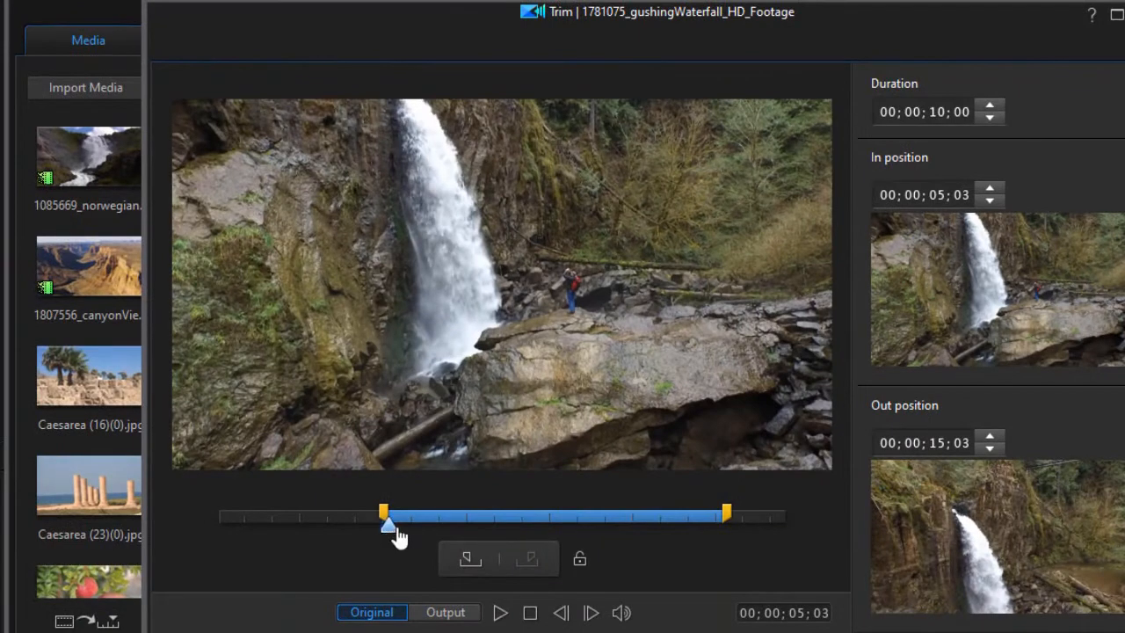
{"action": "mouse_move", "coordinate": [643, 564]}
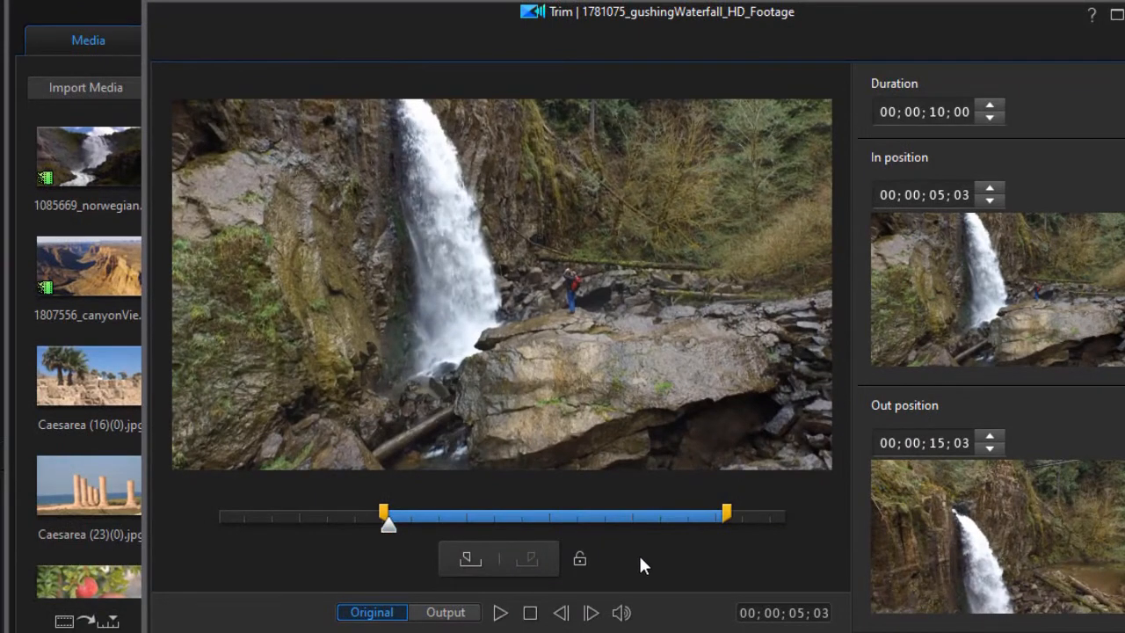
{"action": "mouse_move", "coordinate": [953, 138]}
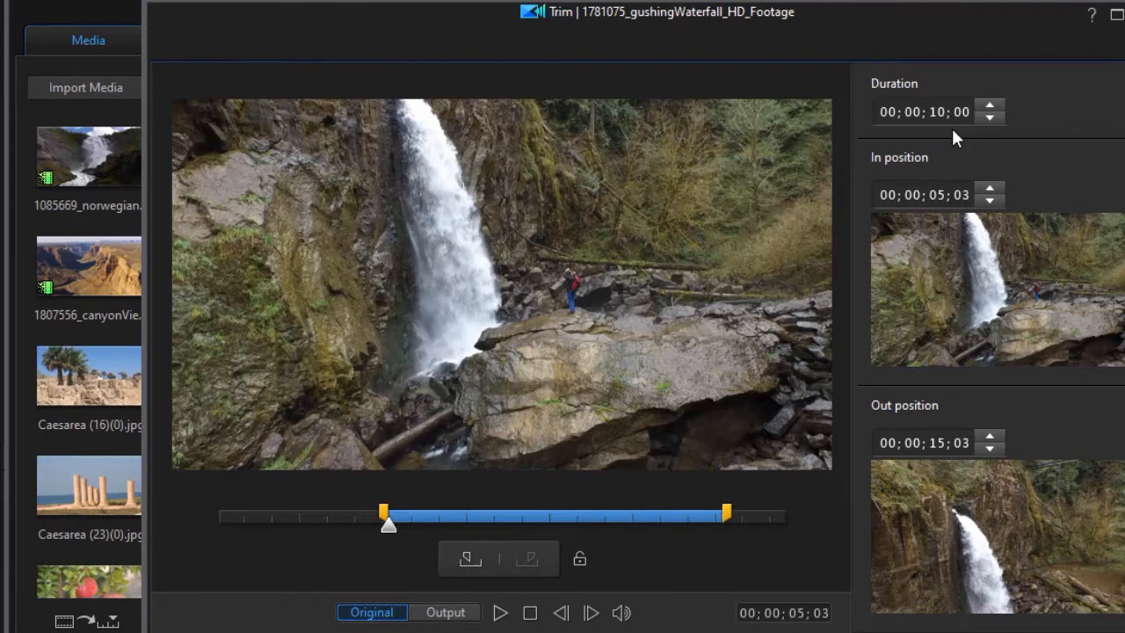
{"action": "mouse_move", "coordinate": [710, 556]}
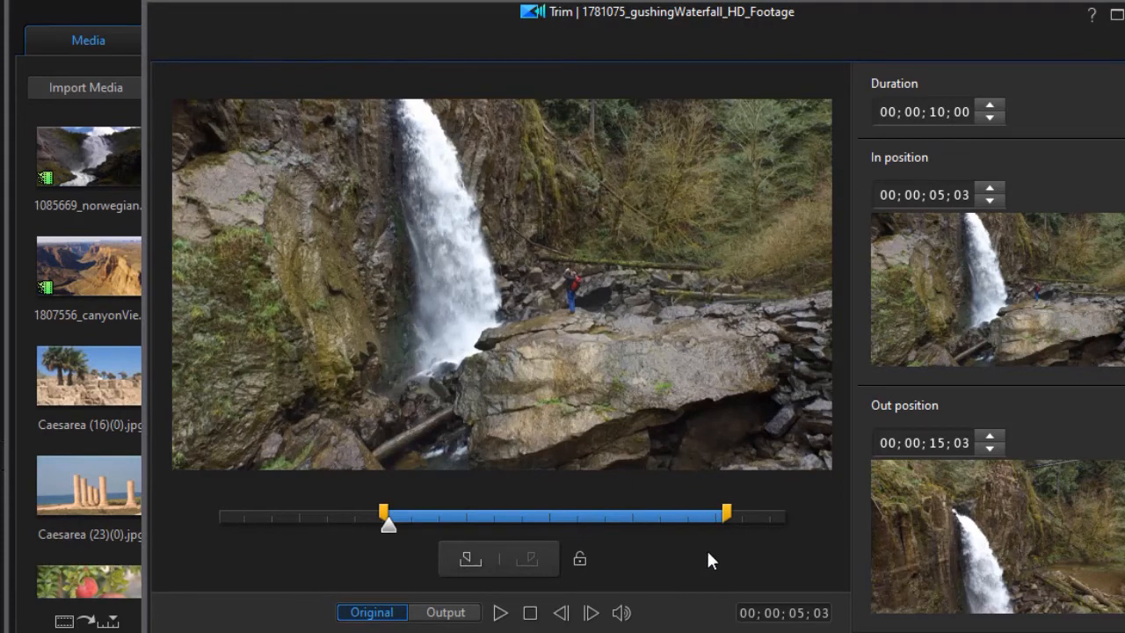
{"action": "mouse_move", "coordinate": [567, 547]}
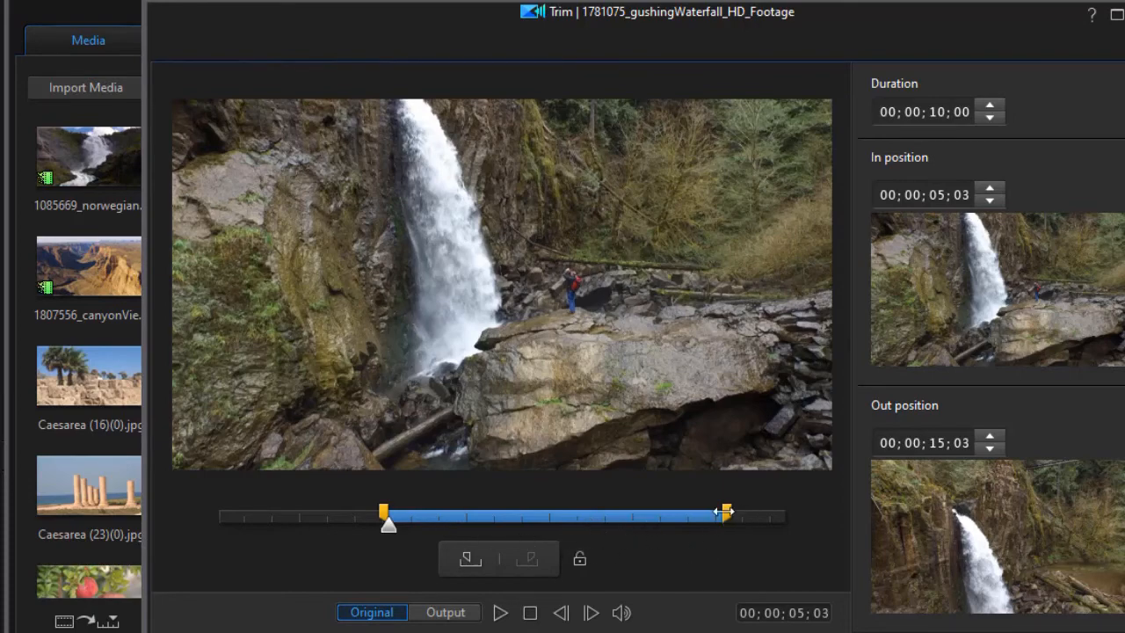
- Fine-tune the waterfall trim's out point for a 10-second span, about 05;03 to 15;03
{"action": "left_click_drag", "start_coordinate": [724, 515], "coordinate": [745, 514]}
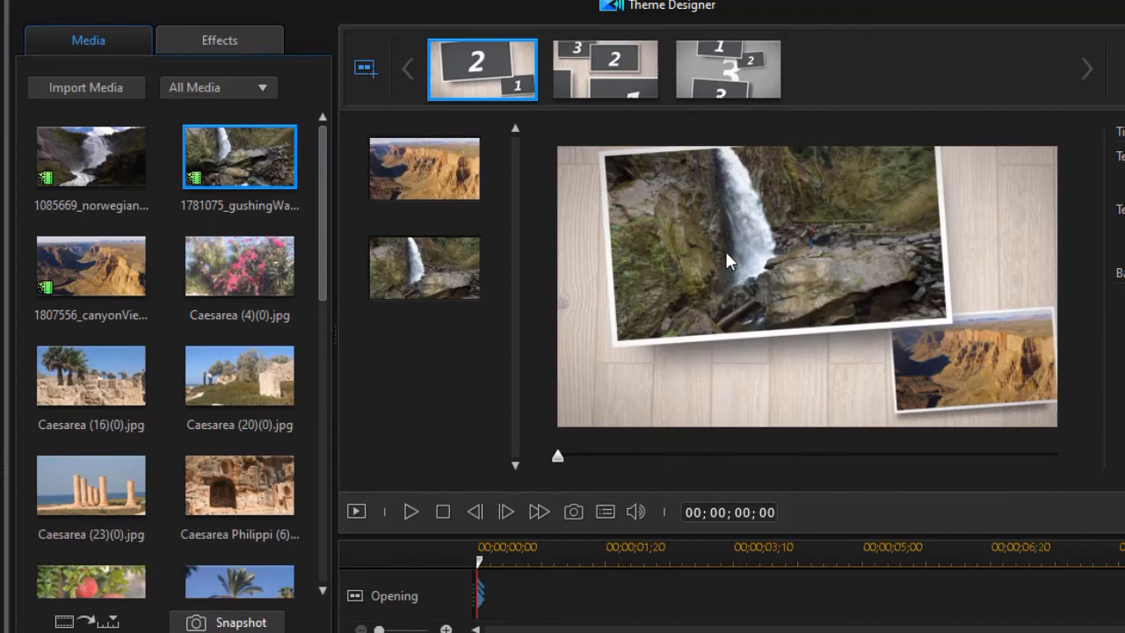
{"action": "mouse_move", "coordinate": [633, 294]}
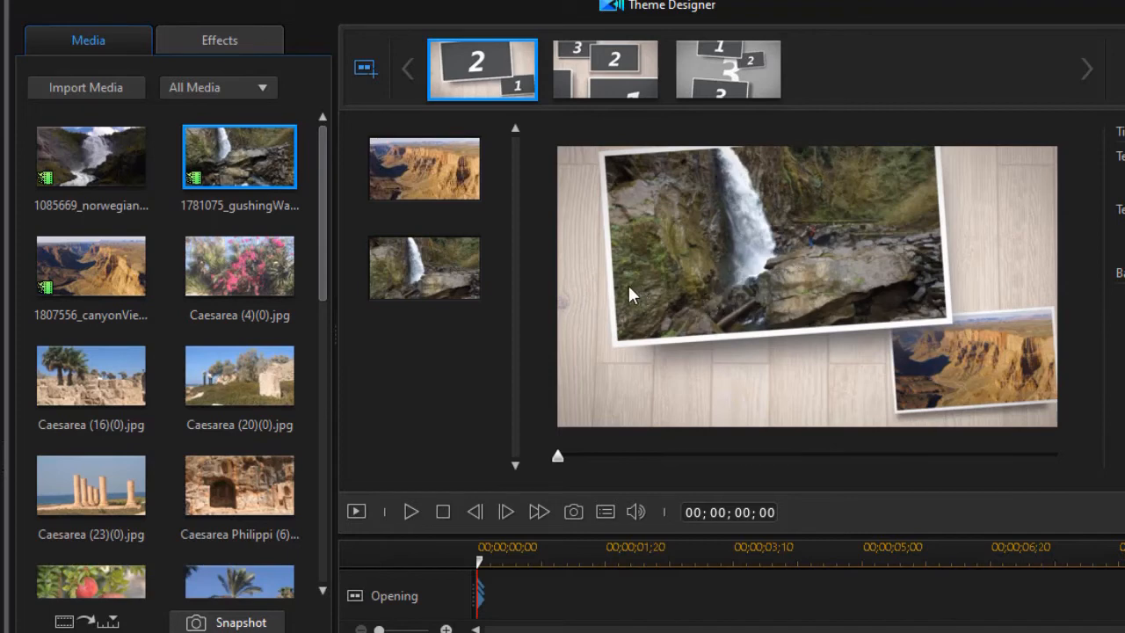
{"action": "mouse_move", "coordinate": [587, 74]}
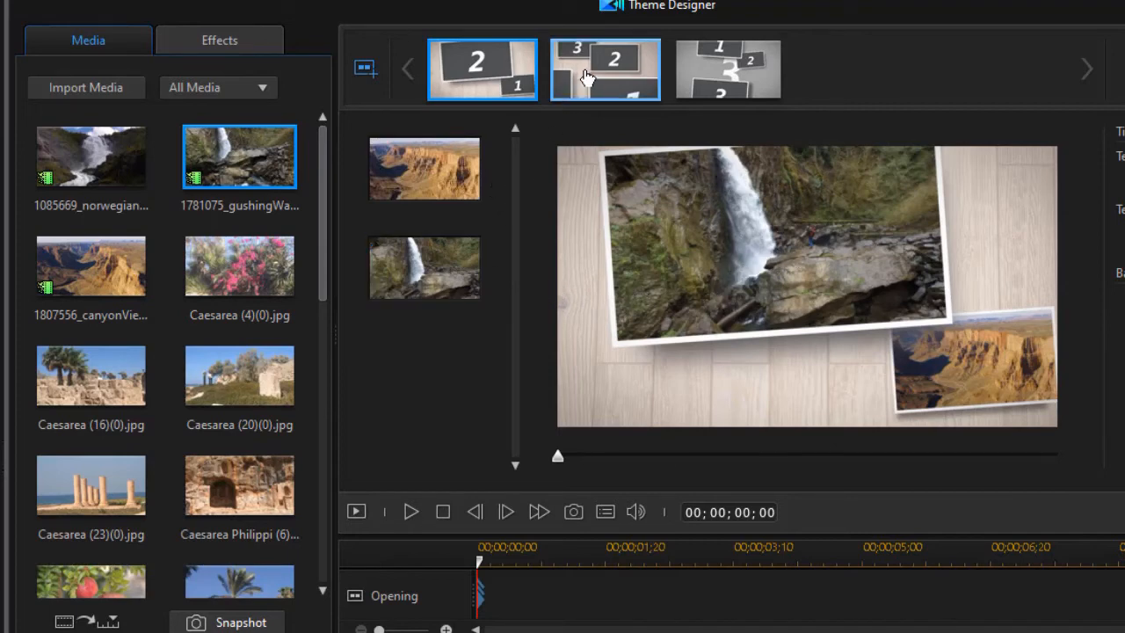
- Switch to the second page, the middle scene with the pomegranate photo in slot 4
{"action": "left_click", "coordinate": [604, 69]}
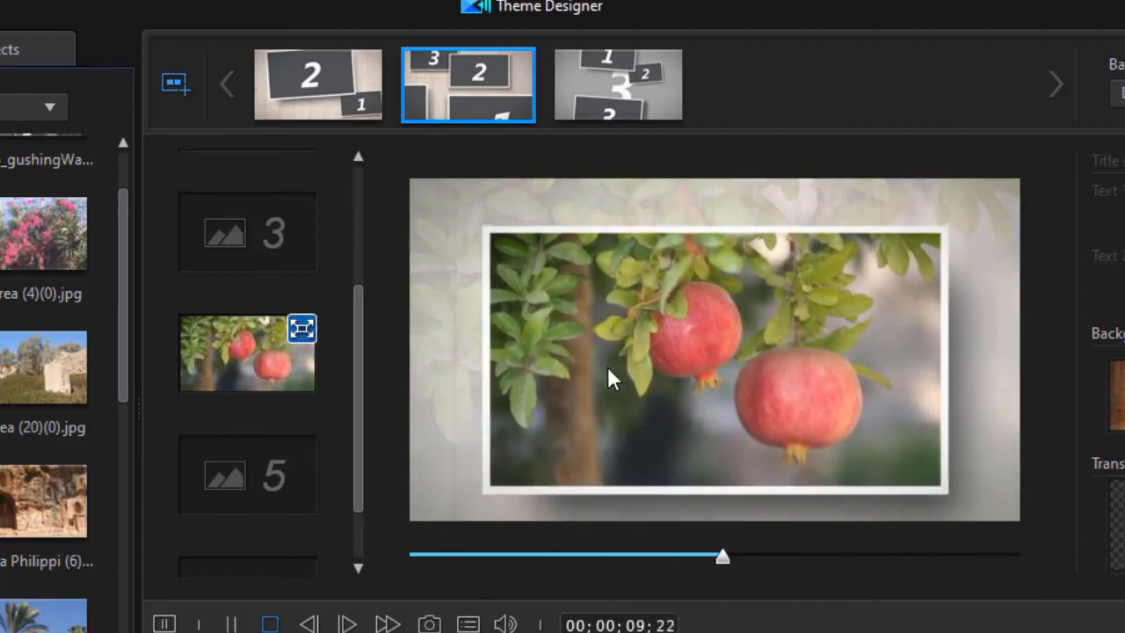
{"action": "left_click", "coordinate": [268, 622]}
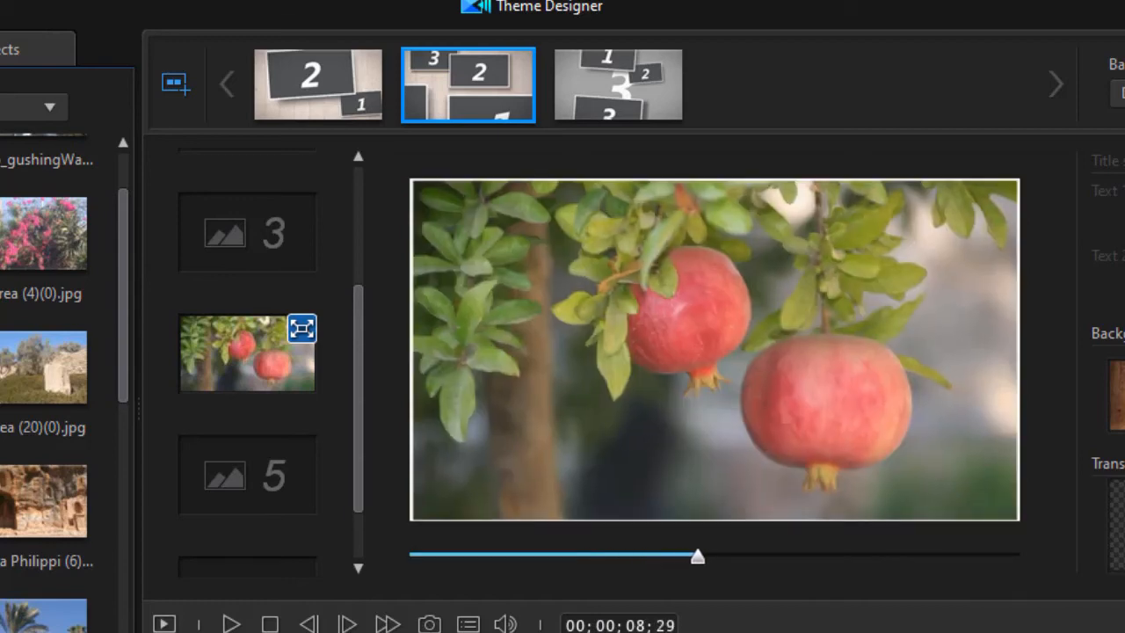
{"action": "left_click_drag", "start_coordinate": [697, 554], "coordinate": [678, 554]}
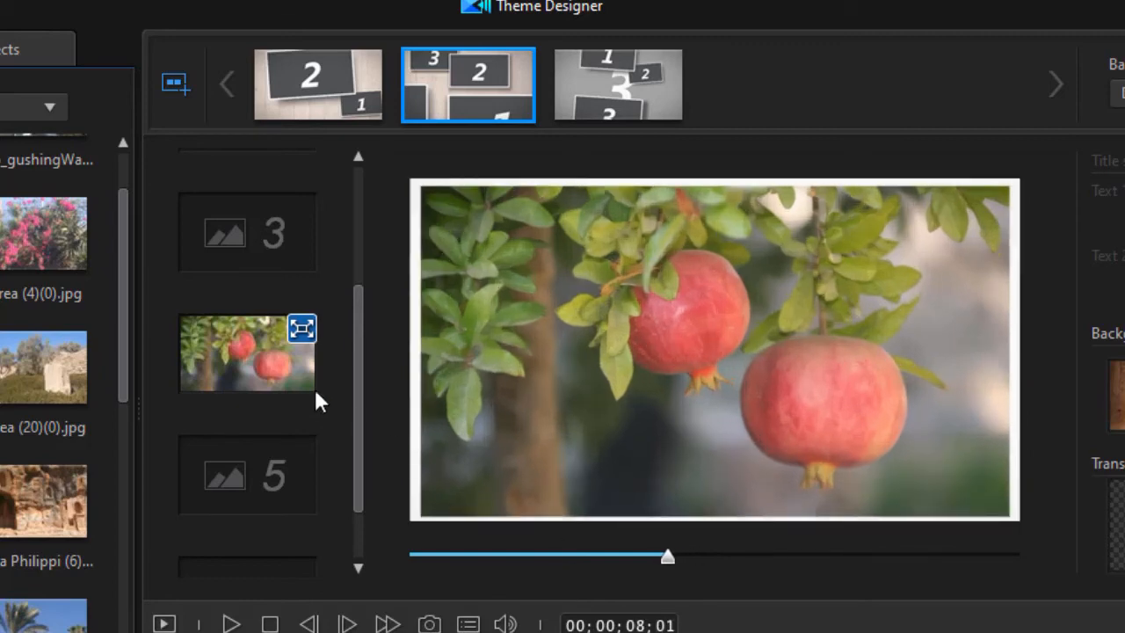
{"action": "mouse_move", "coordinate": [588, 381]}
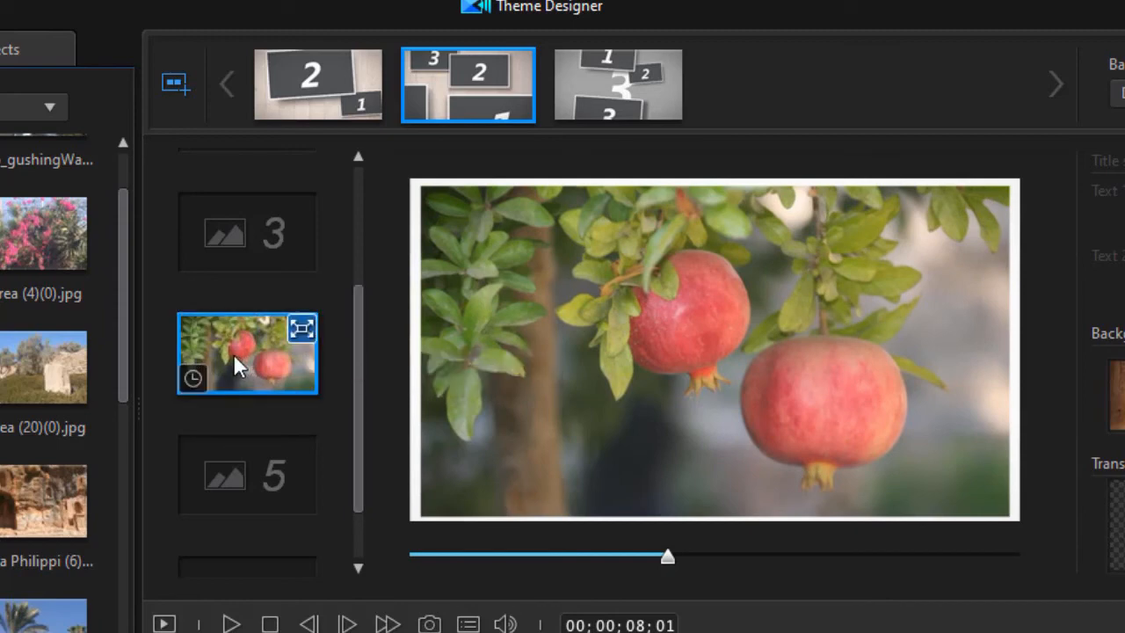
- Remove the pomegranate photo from middle-scene slot 4 via its right-click menu
{"action": "right_click", "coordinate": [237, 365]}
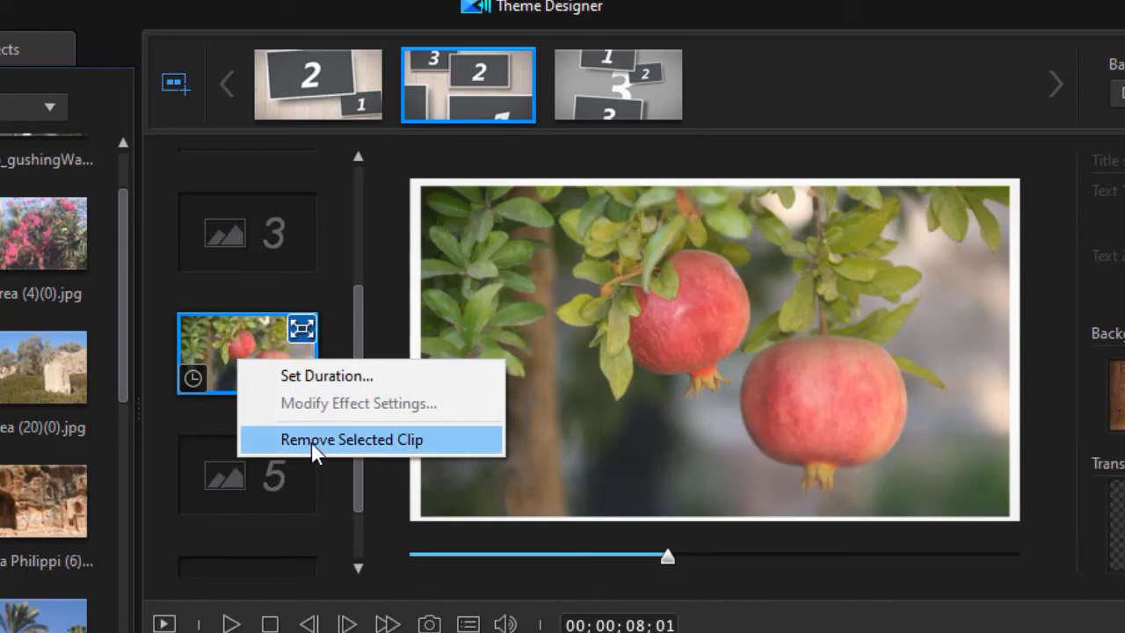
{"action": "left_click", "coordinate": [352, 439]}
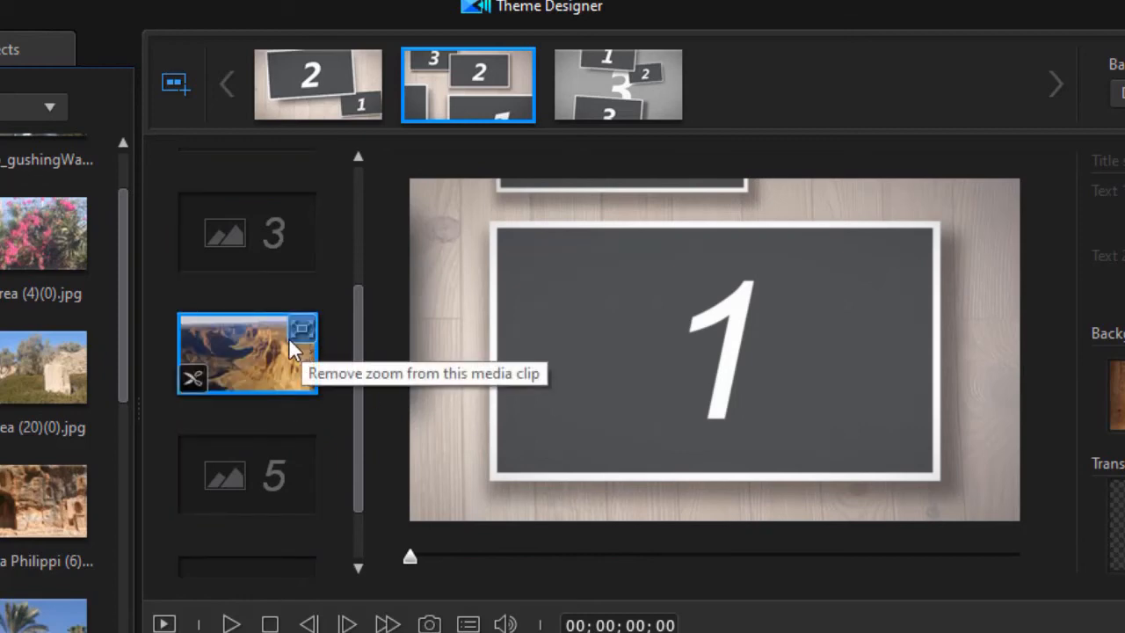
{"action": "mouse_move", "coordinate": [192, 378]}
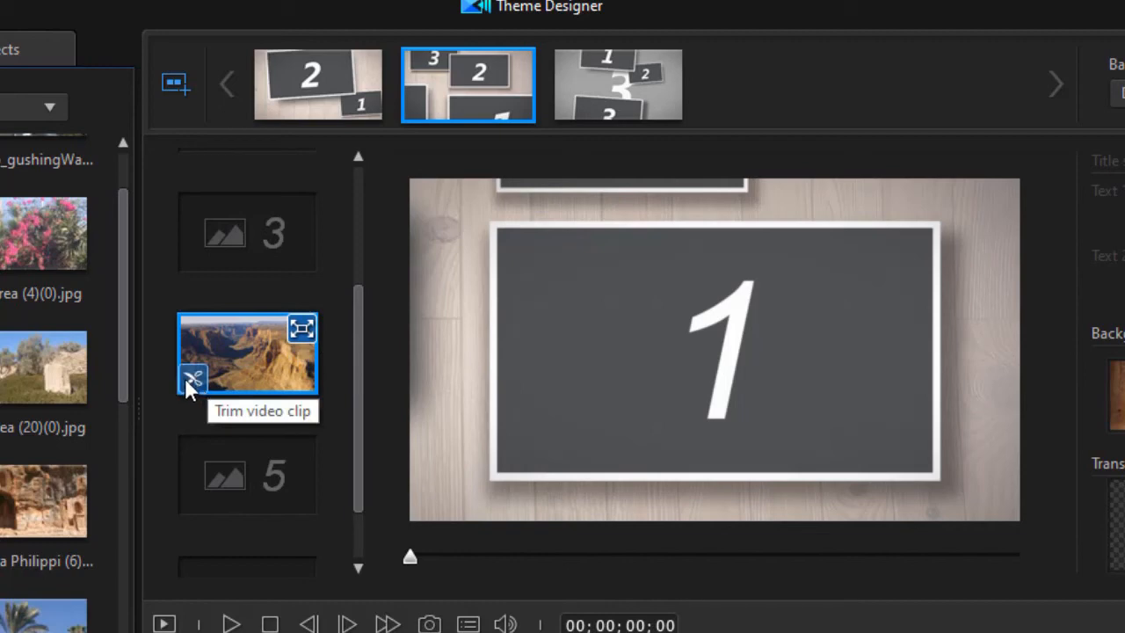
{"action": "mouse_move", "coordinate": [40, 250]}
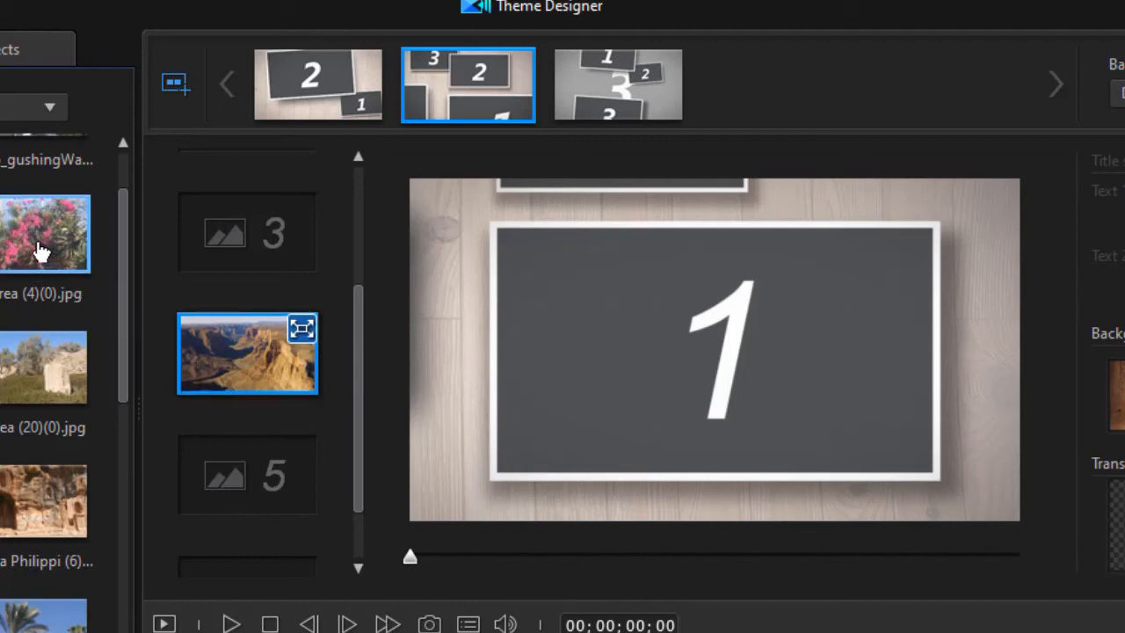
{"action": "mouse_move", "coordinate": [73, 290]}
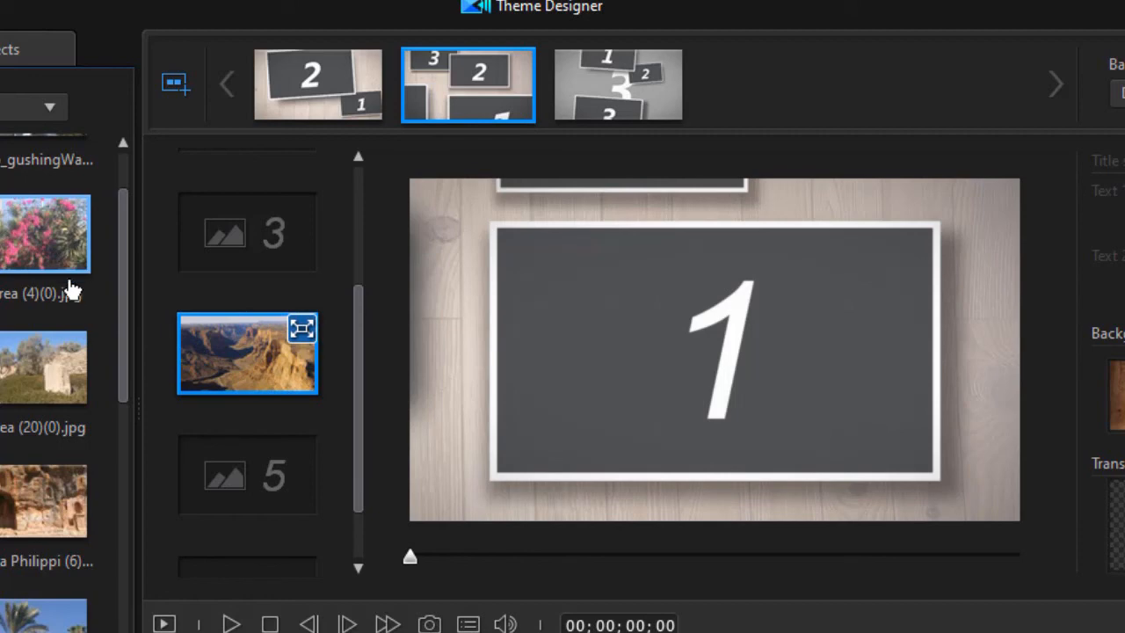
{"action": "mouse_move", "coordinate": [312, 342]}
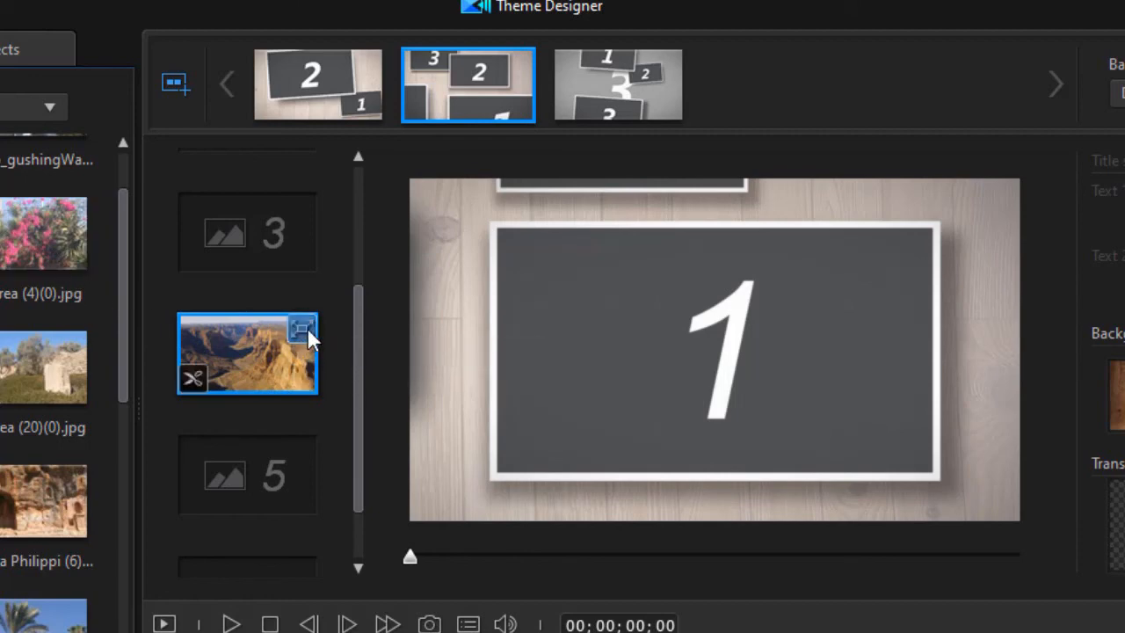
{"action": "mouse_move", "coordinate": [305, 338]}
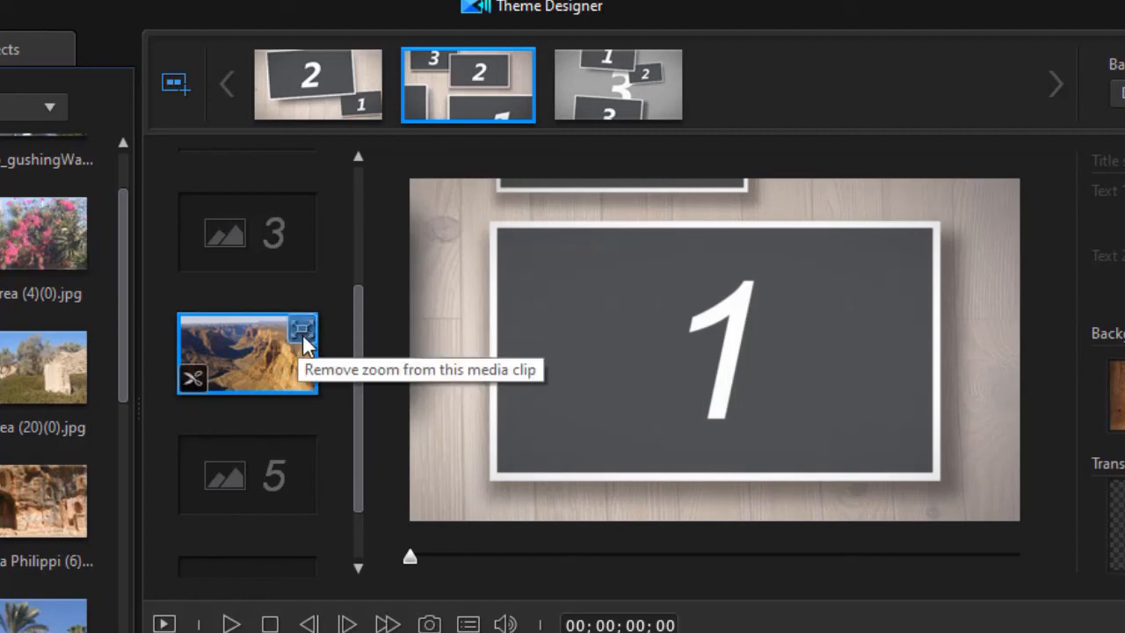
{"action": "mouse_move", "coordinate": [313, 348]}
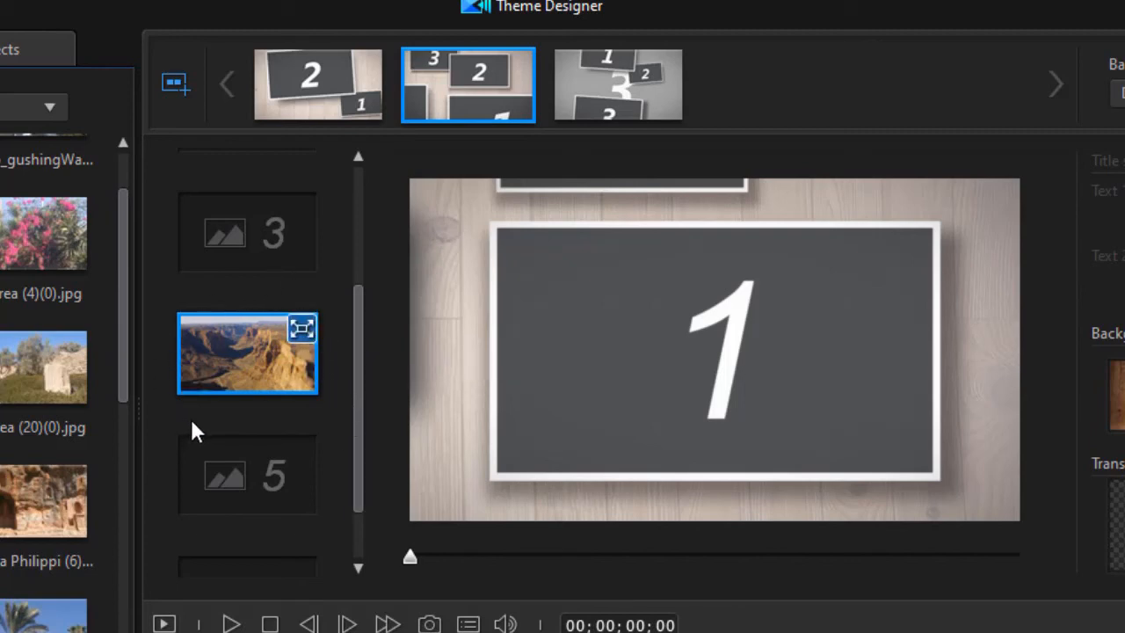
{"action": "mouse_move", "coordinate": [271, 332]}
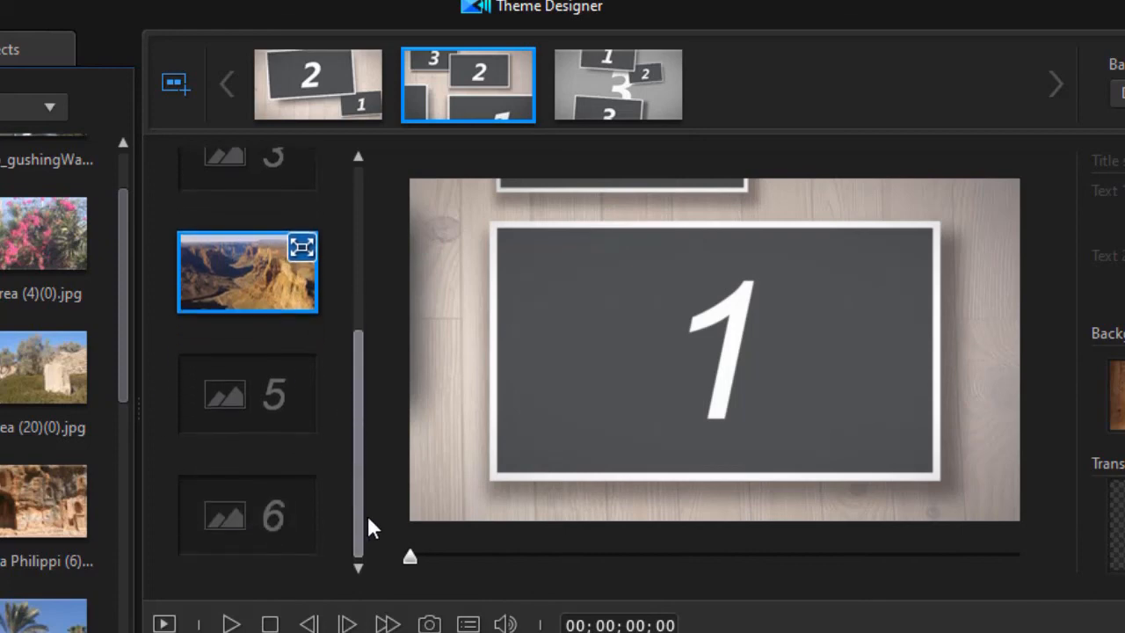
{"action": "mouse_move", "coordinate": [301, 406]}
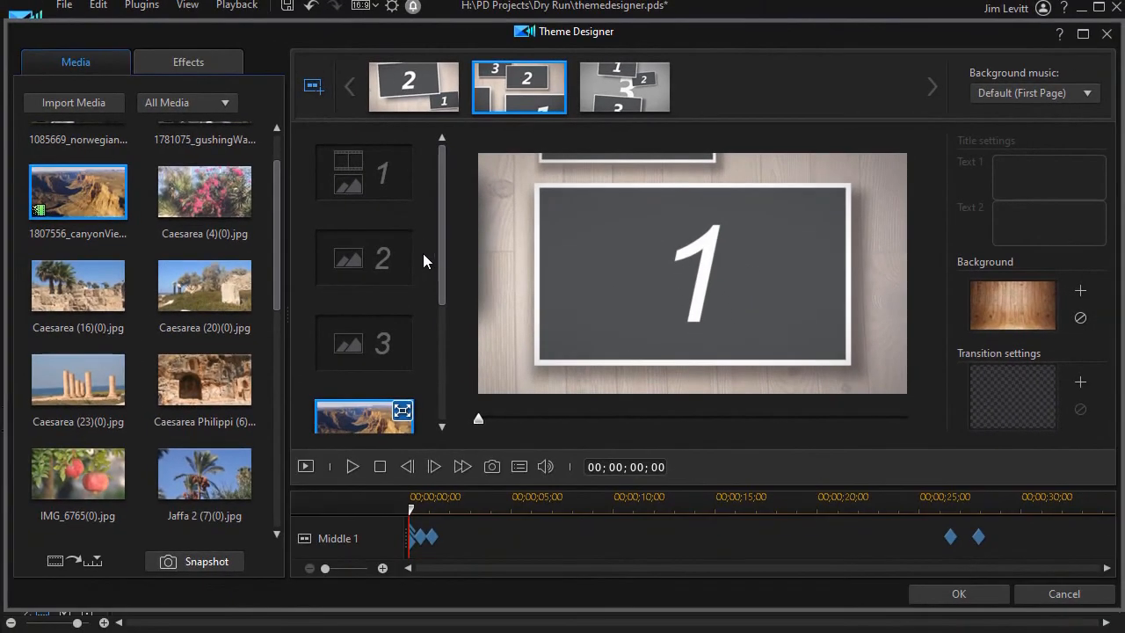
{"action": "mouse_move", "coordinate": [415, 242]}
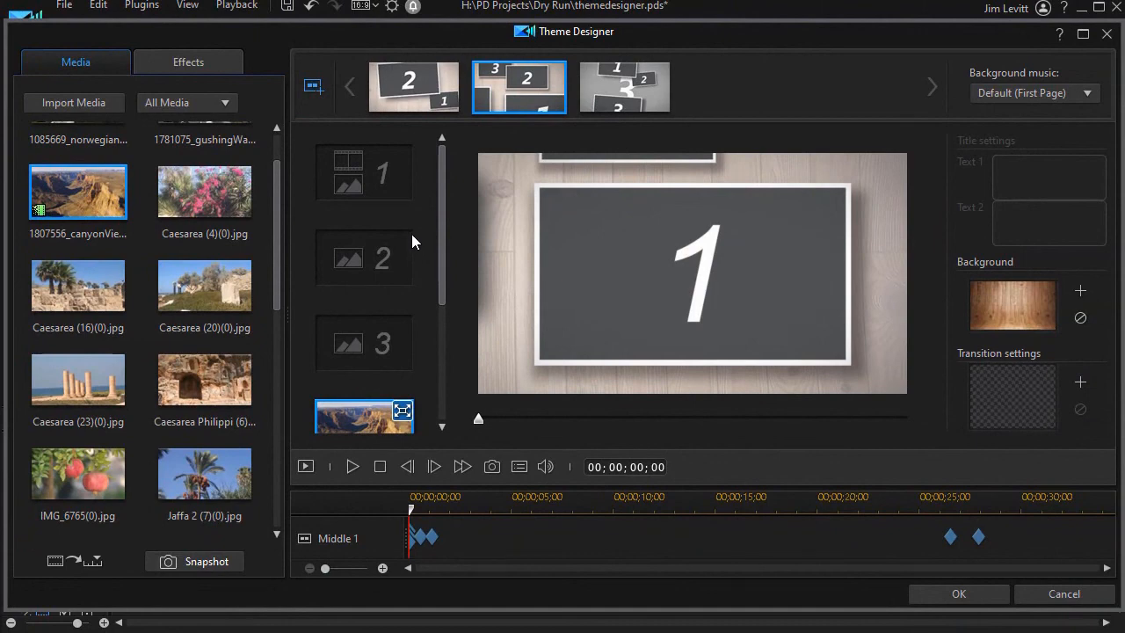
{"action": "mouse_move", "coordinate": [394, 356]}
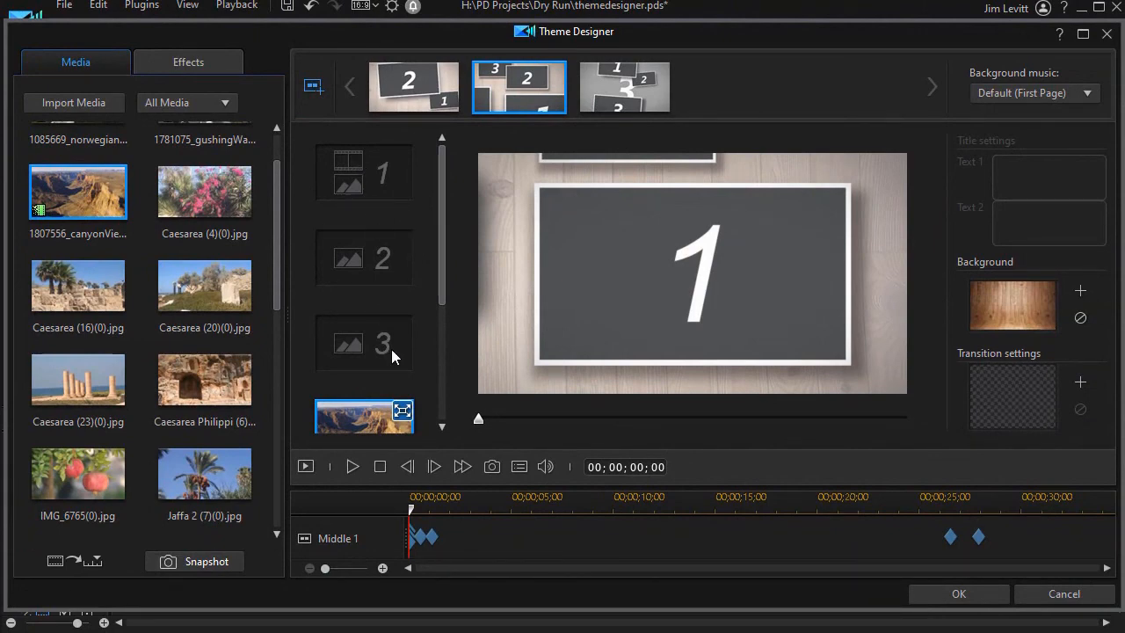
{"action": "mouse_move", "coordinate": [360, 268]}
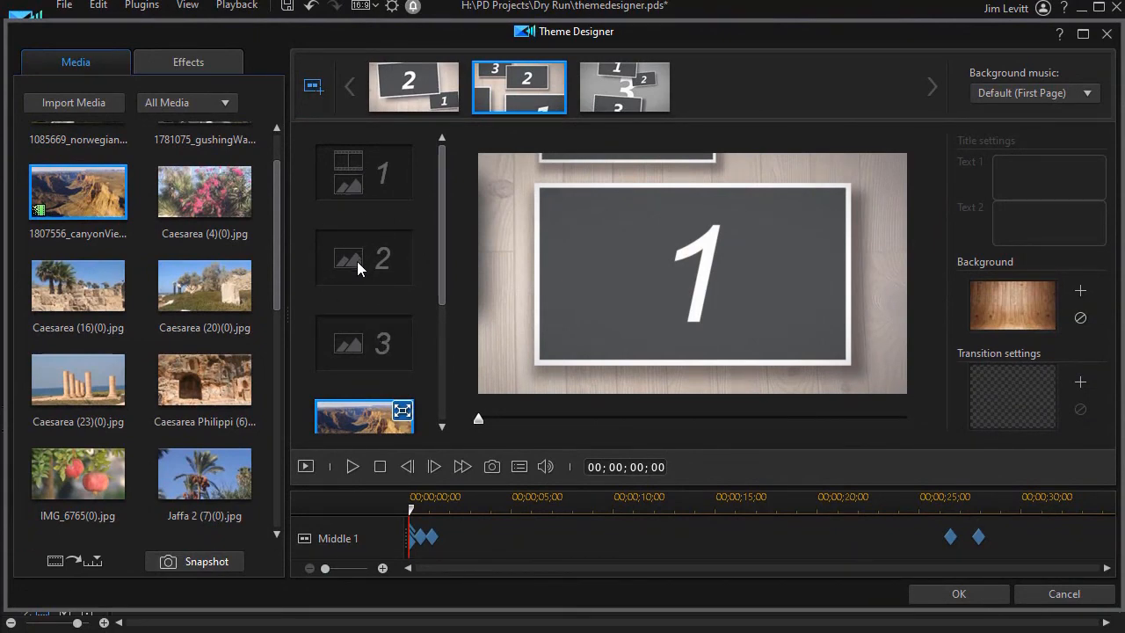
{"action": "mouse_move", "coordinate": [371, 270]}
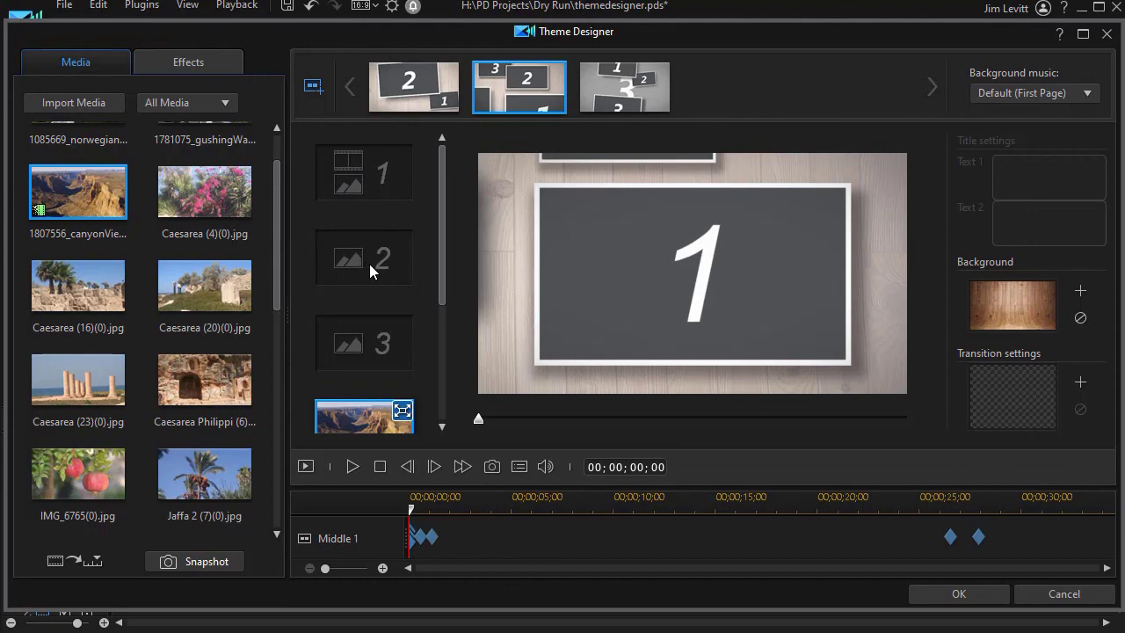